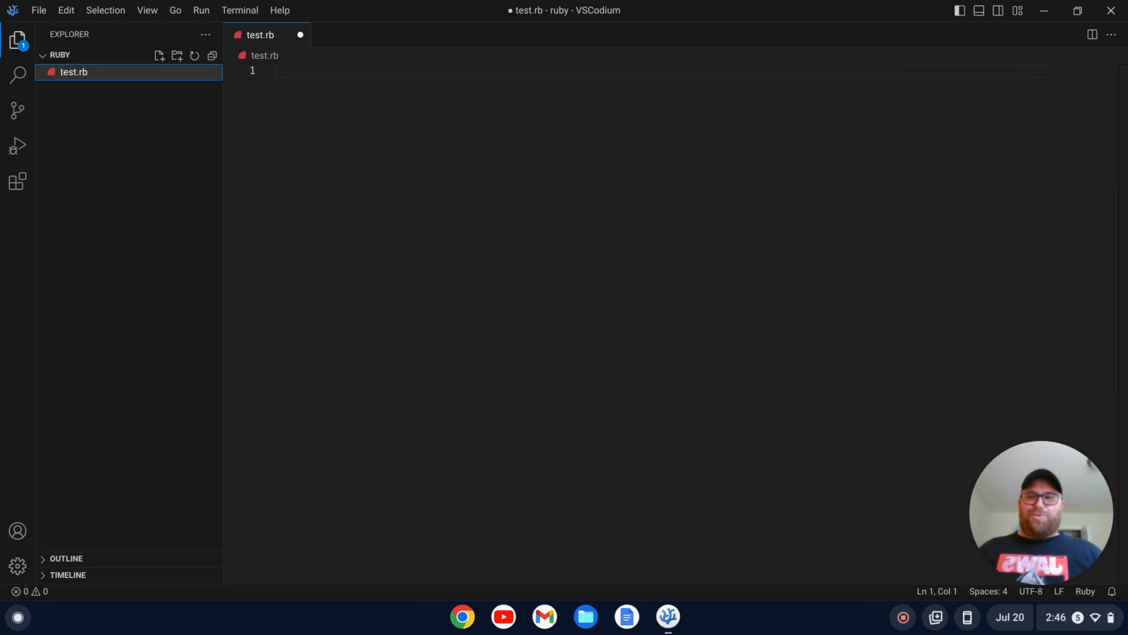
mouse_move(746, 147)
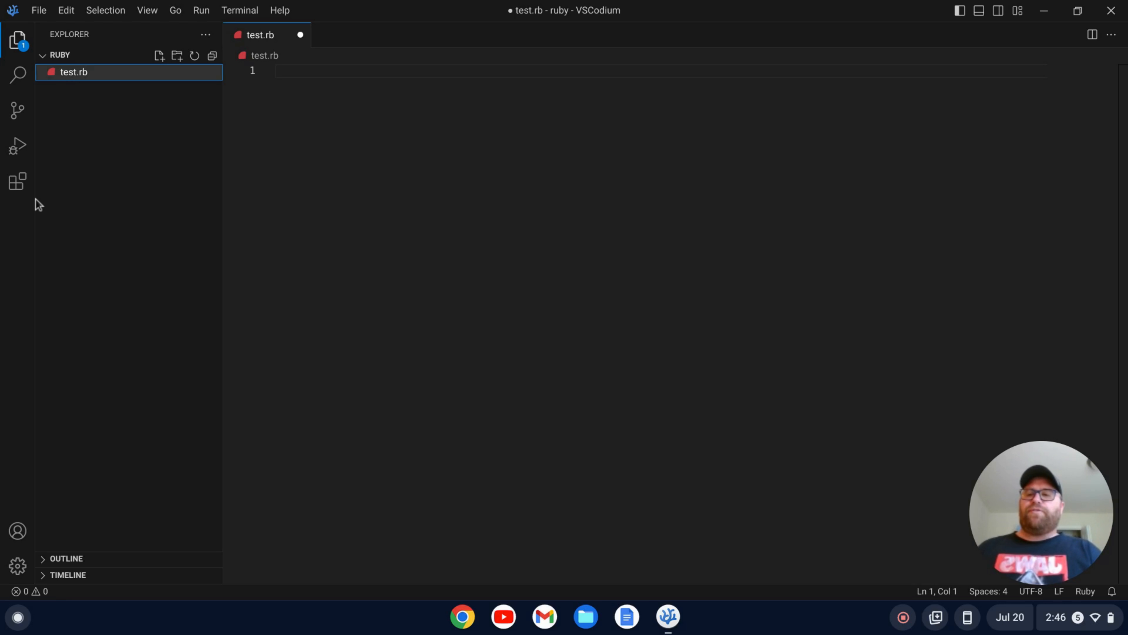
mouse_move(17, 187)
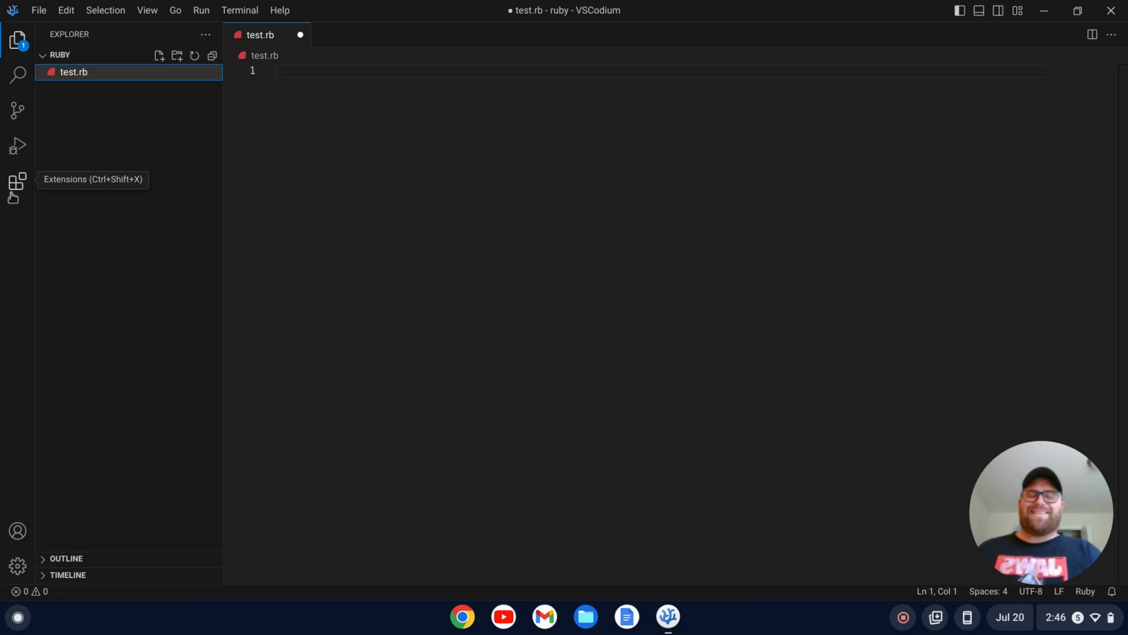
Step: Find 'vscode ruby' in the Extensions marketplace, install VSCode Ruby, and return to test.rb
left_click(17, 186)
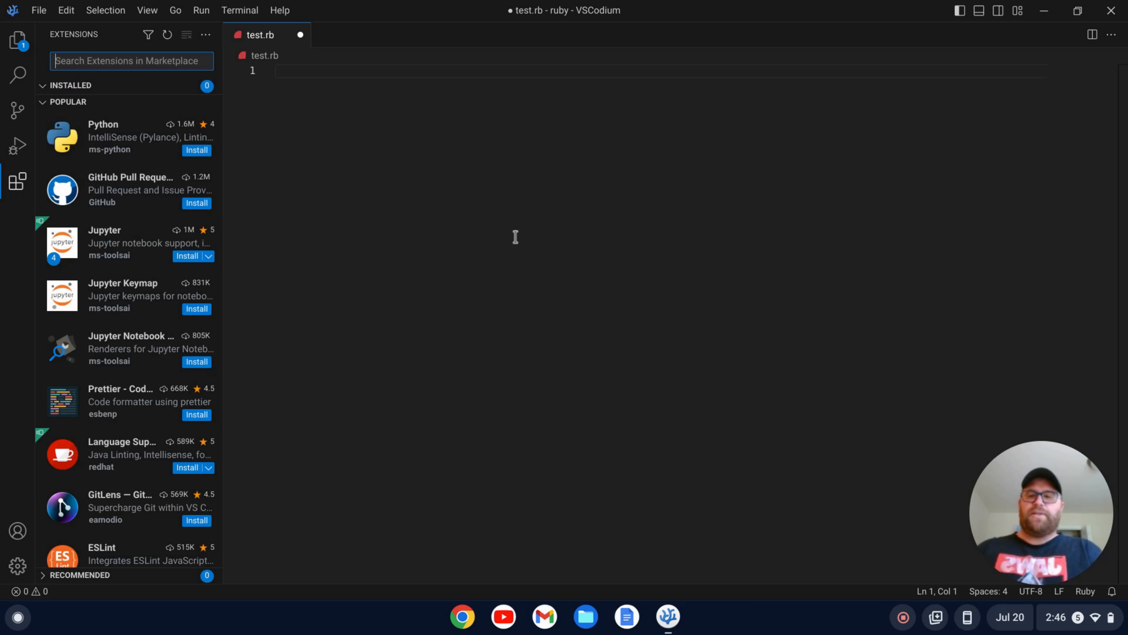
type("vscode ruby")
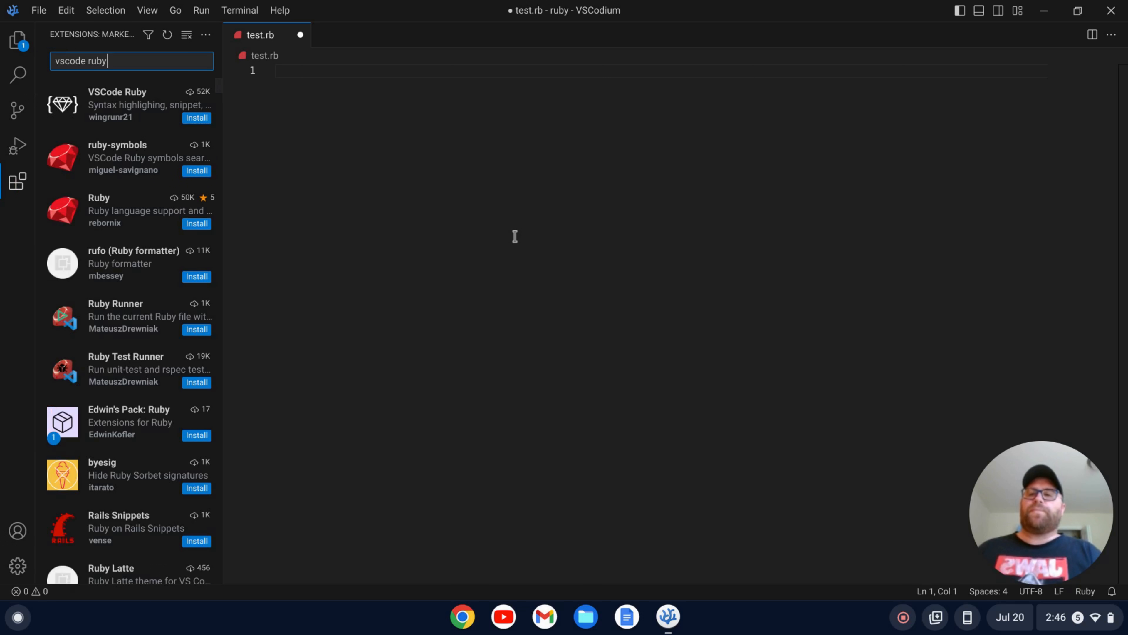
left_click(129, 105)
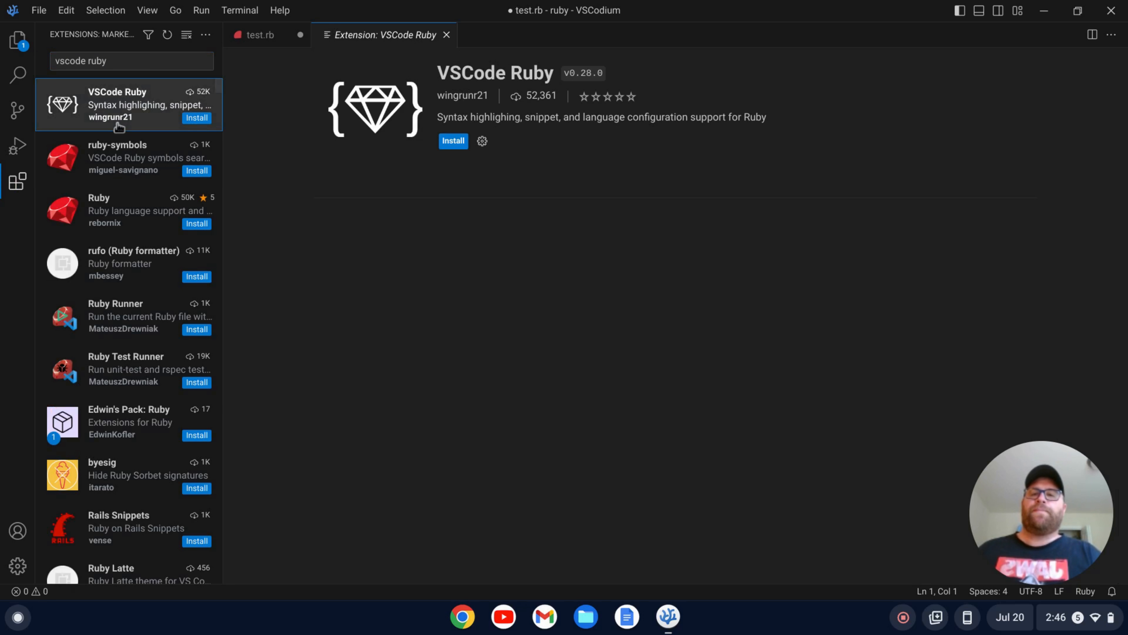
left_click(452, 141)
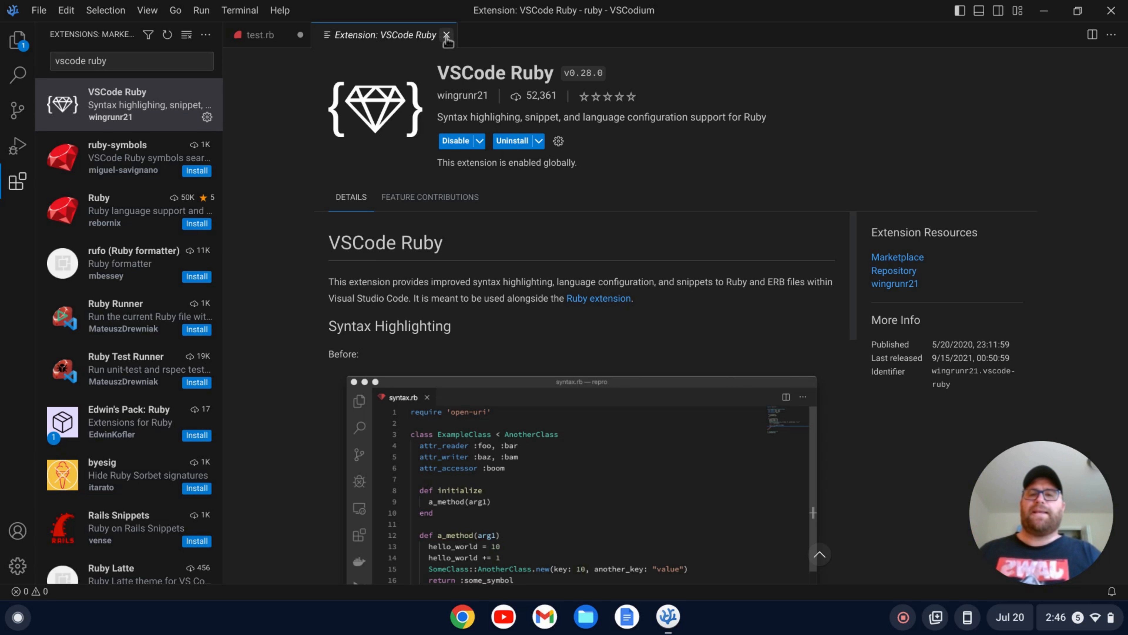
left_click(446, 35)
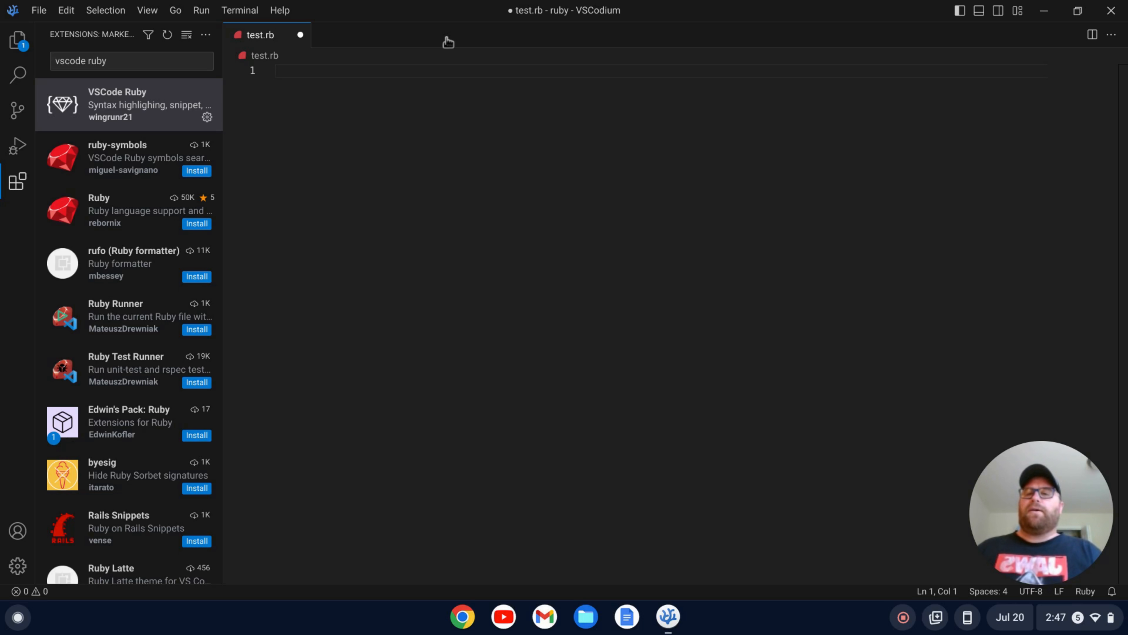
Step: Find 'code runner' in the marketplace, install Code Runner, and return to test.rb
left_click(132, 61)
type("vs")
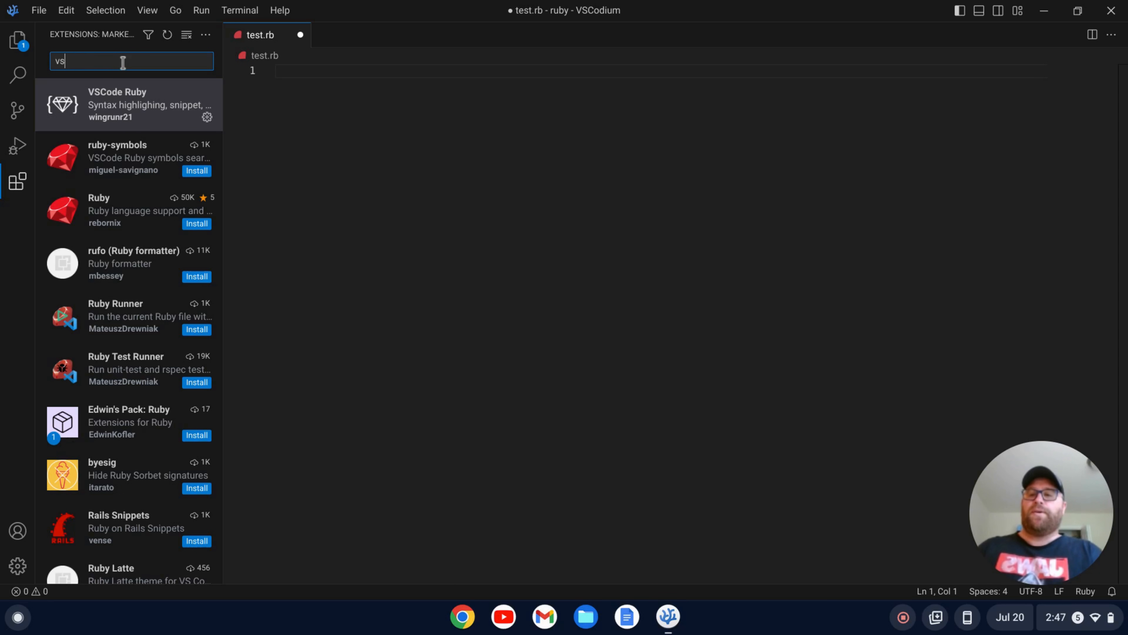
type("code runner")
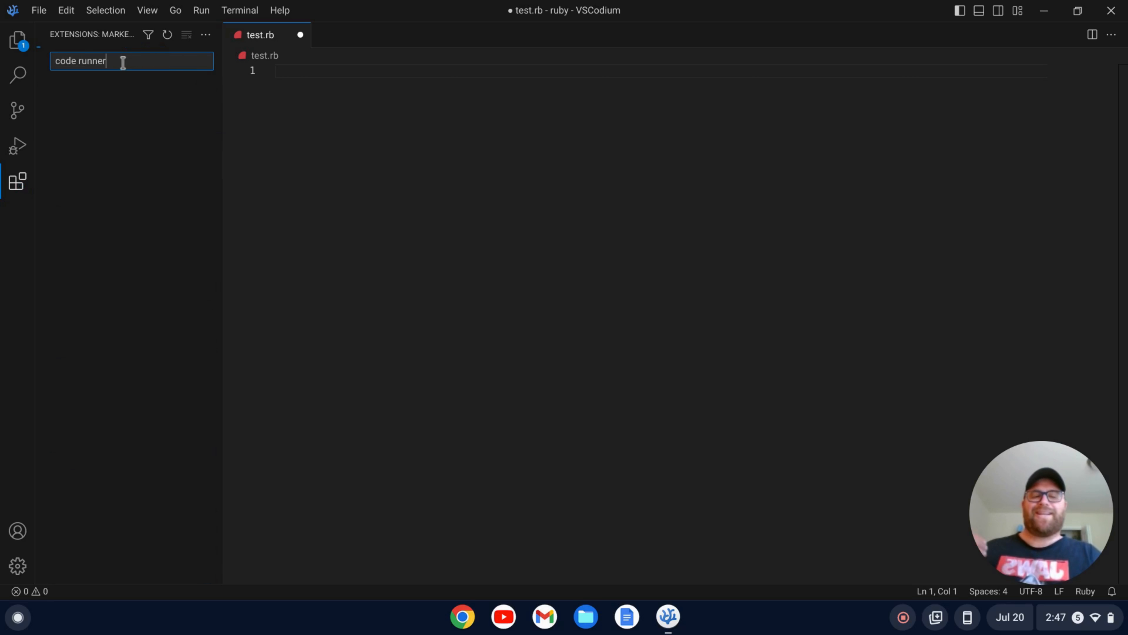
type("code runner")
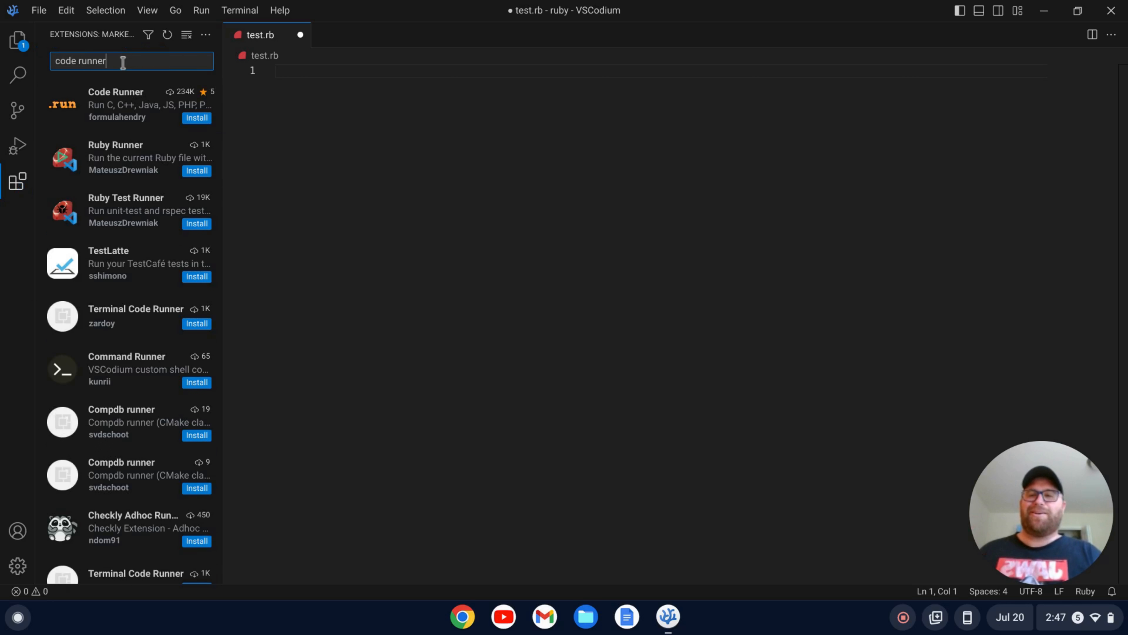
left_click(115, 104)
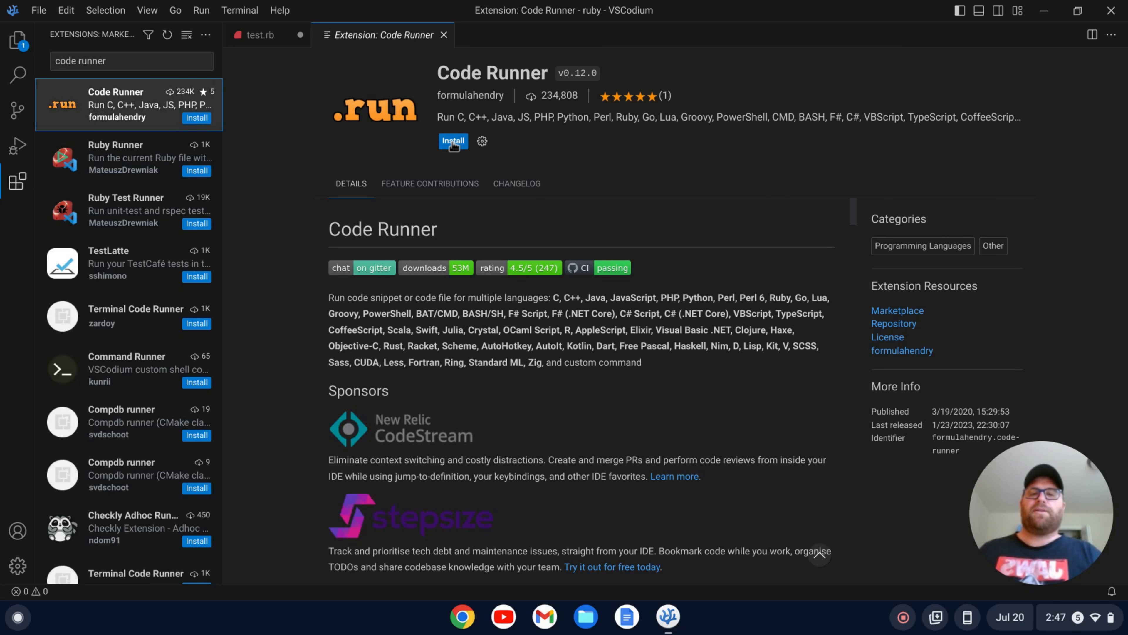
left_click(453, 140)
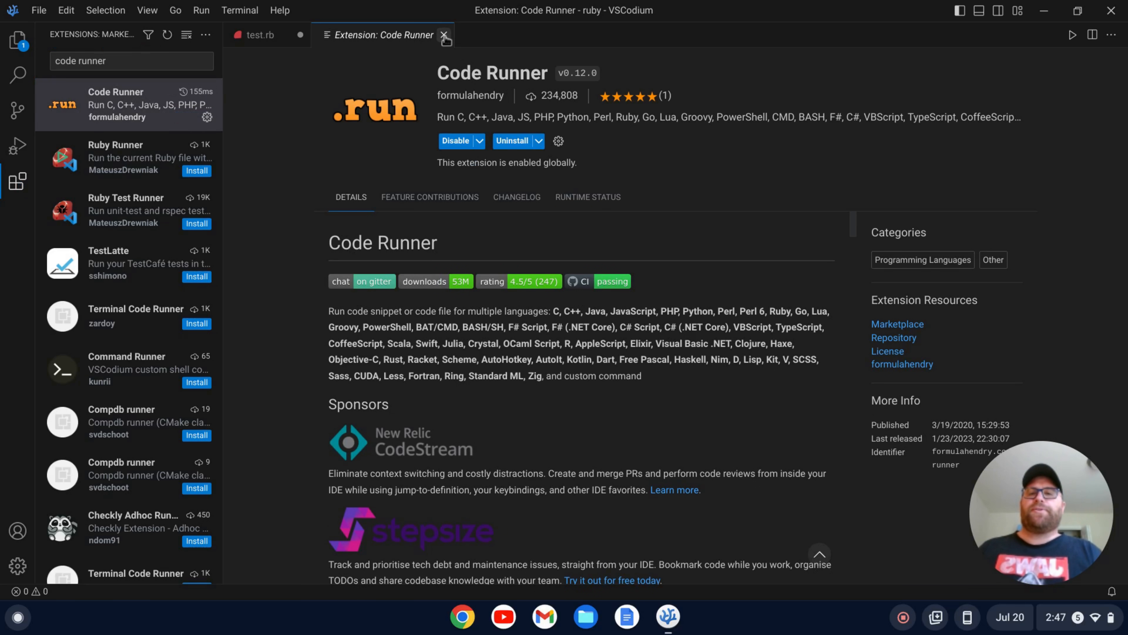
left_click(445, 35)
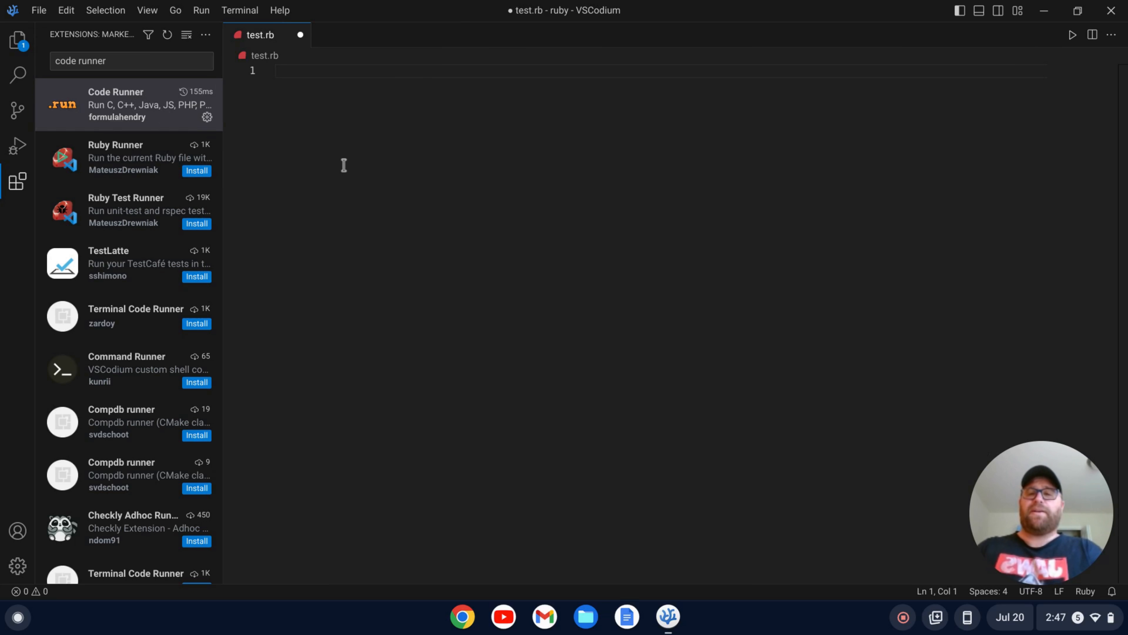
Step: Start test.rb with 'if' and change Editor: Tab Size to 2 in Settings
type("if")
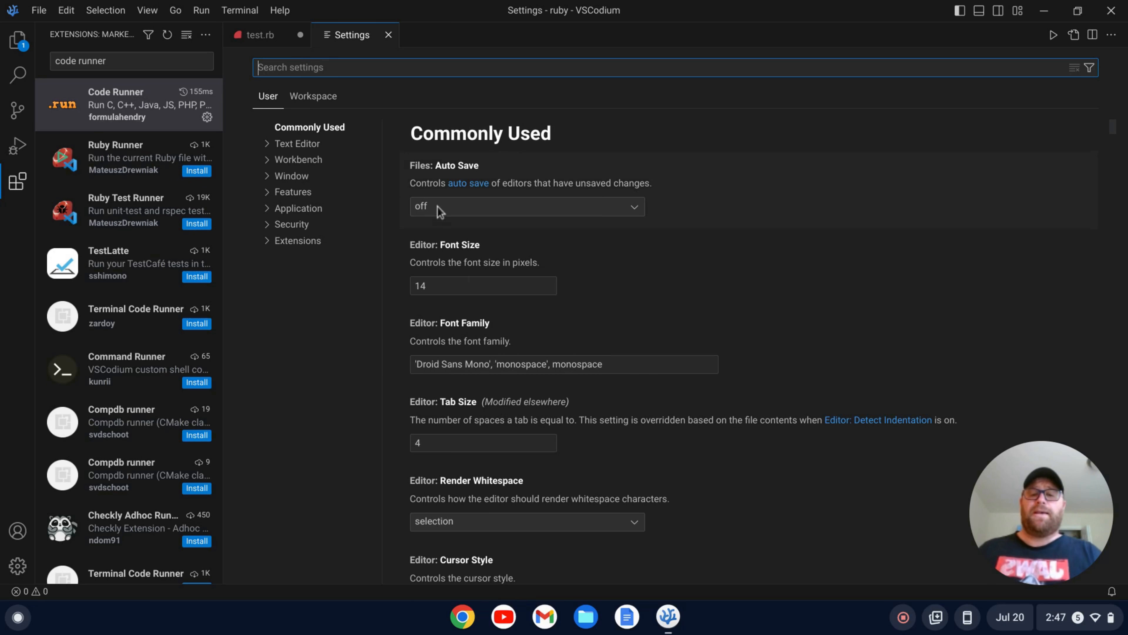
left_click(483, 442)
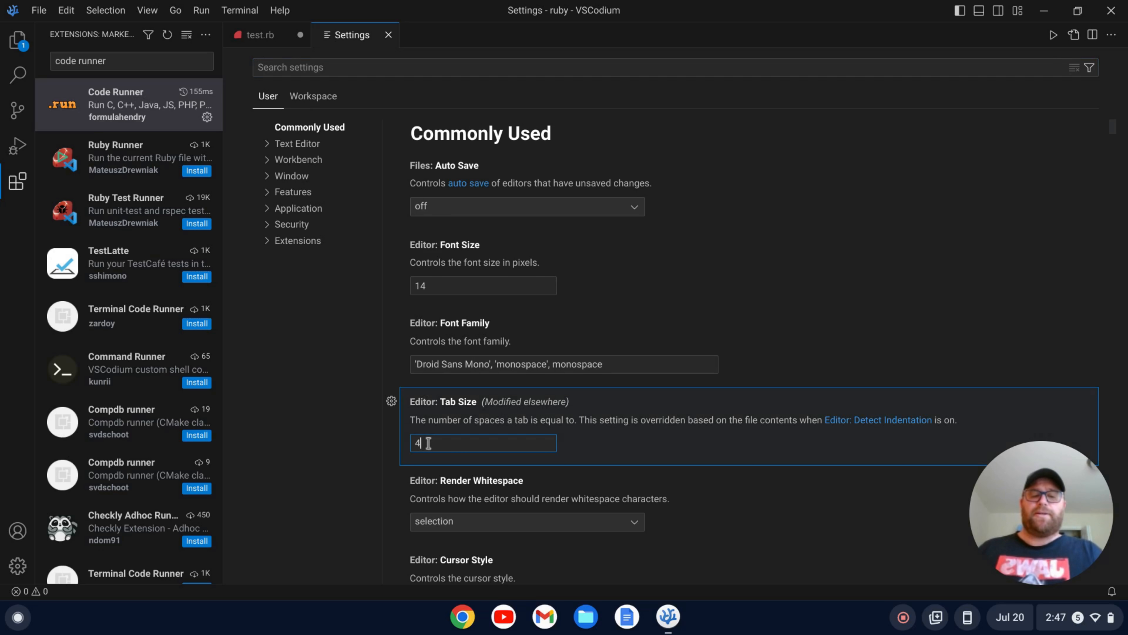
type("2")
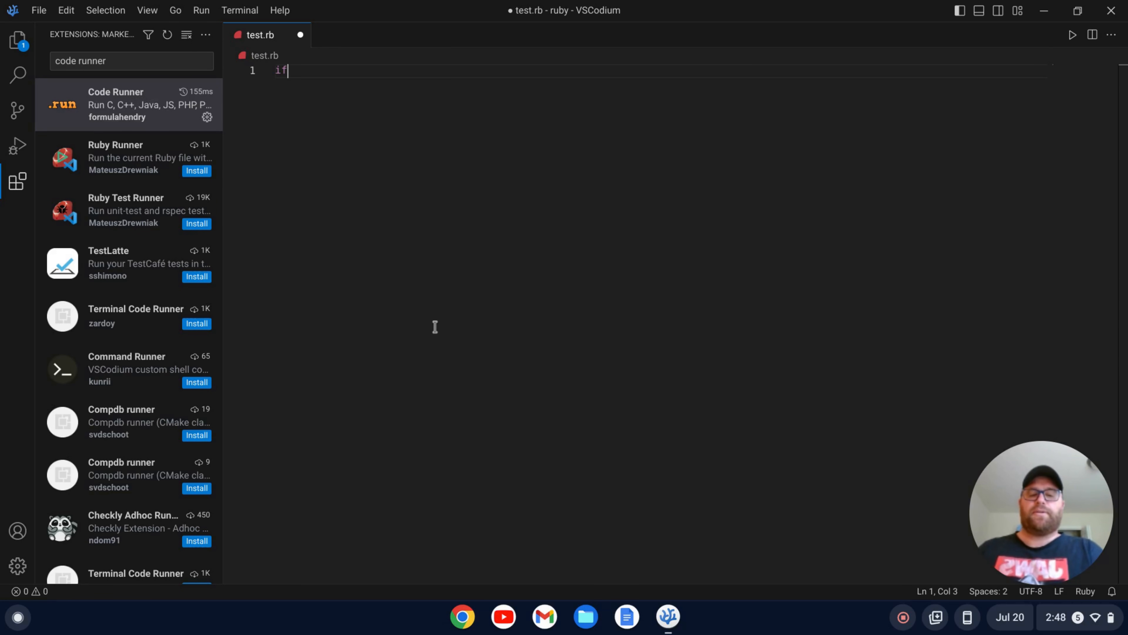
Step: Write the if / elsif / else / end skeleton on alternating lines of test.rb
type("f")
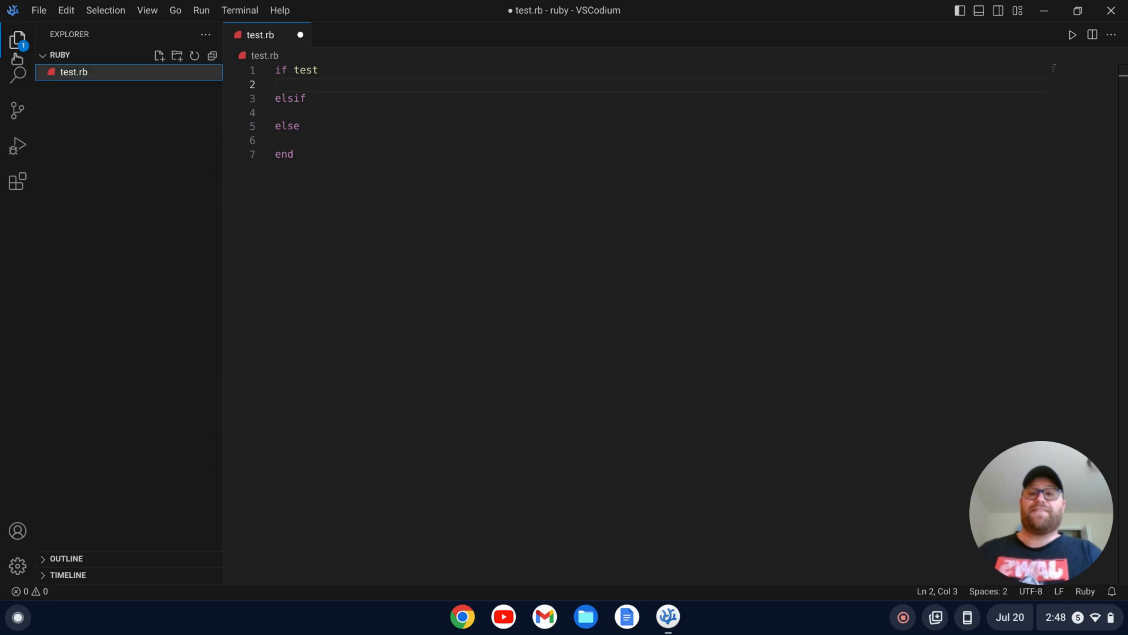
mouse_move(490, 236)
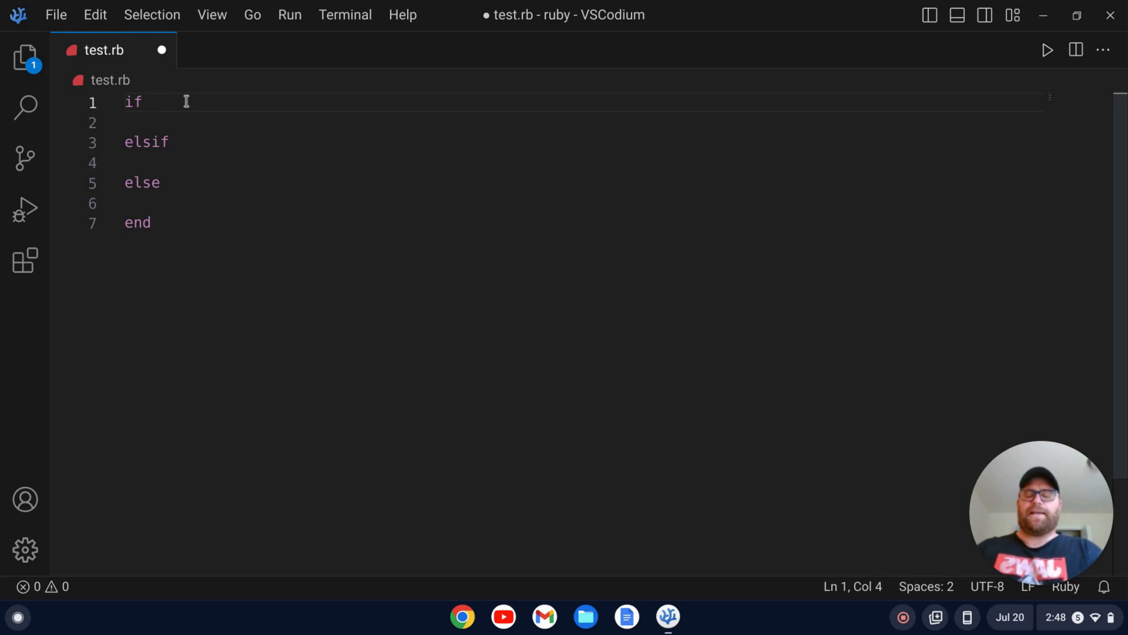
Step: Make the if condition name == "Tim" and have it puts a greeting interpolating #{name}
type("name =")
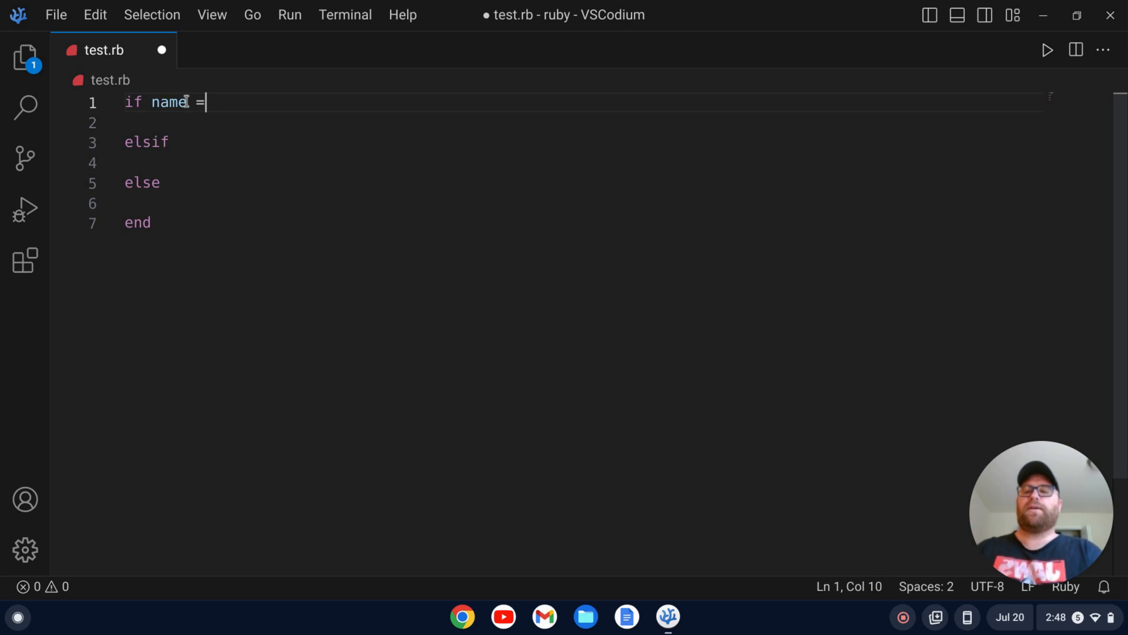
type("= \"tim\"")
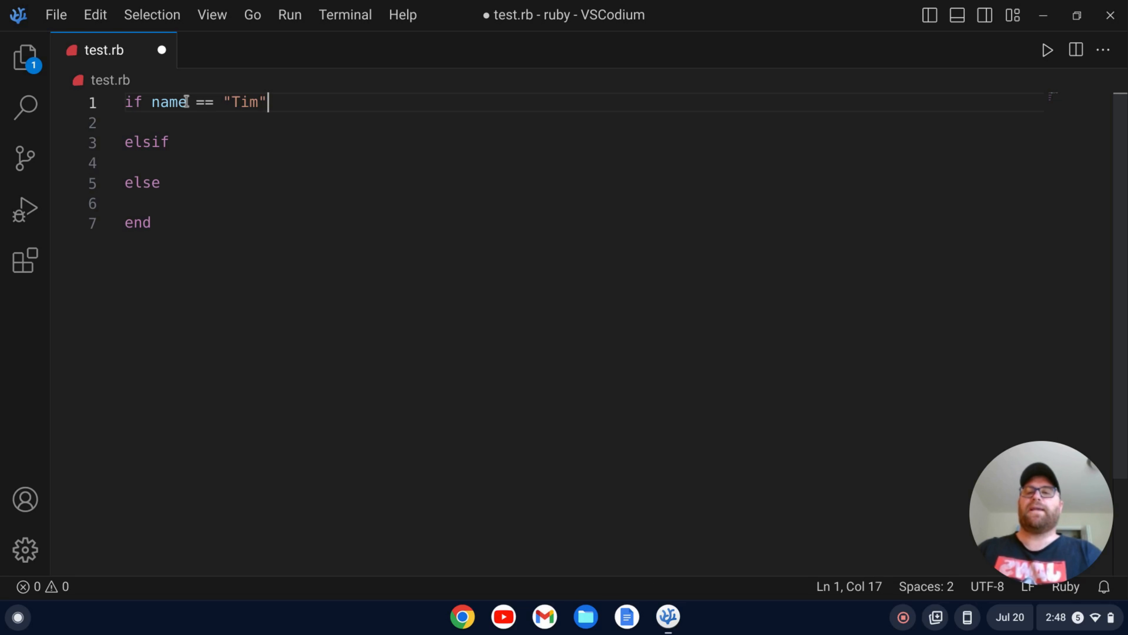
key("Enter")
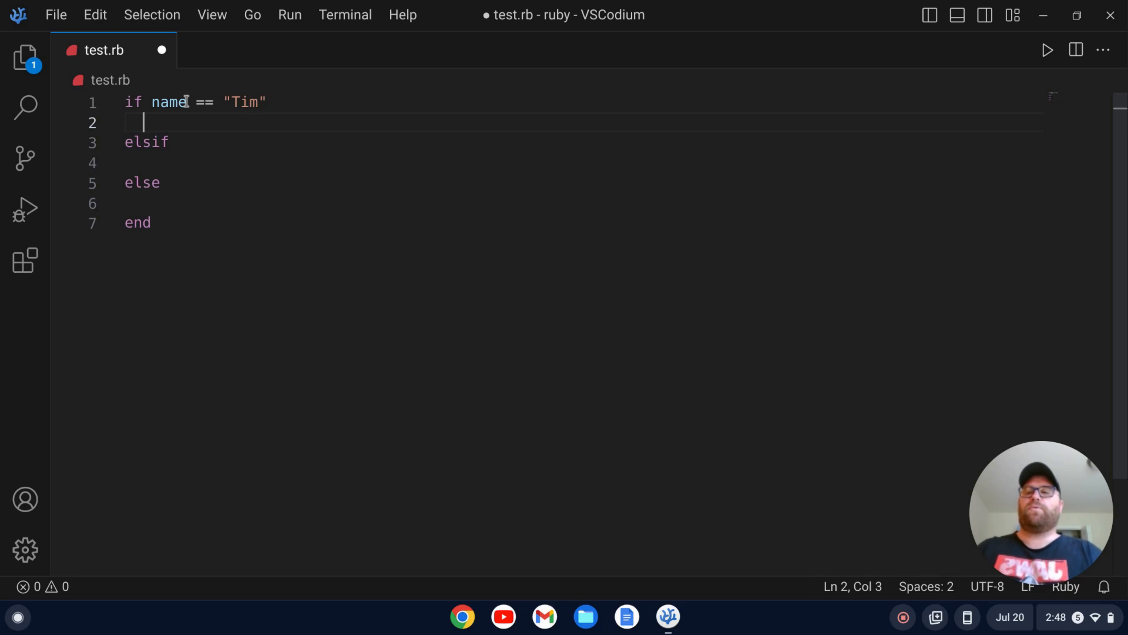
type("puts \"Hi,")
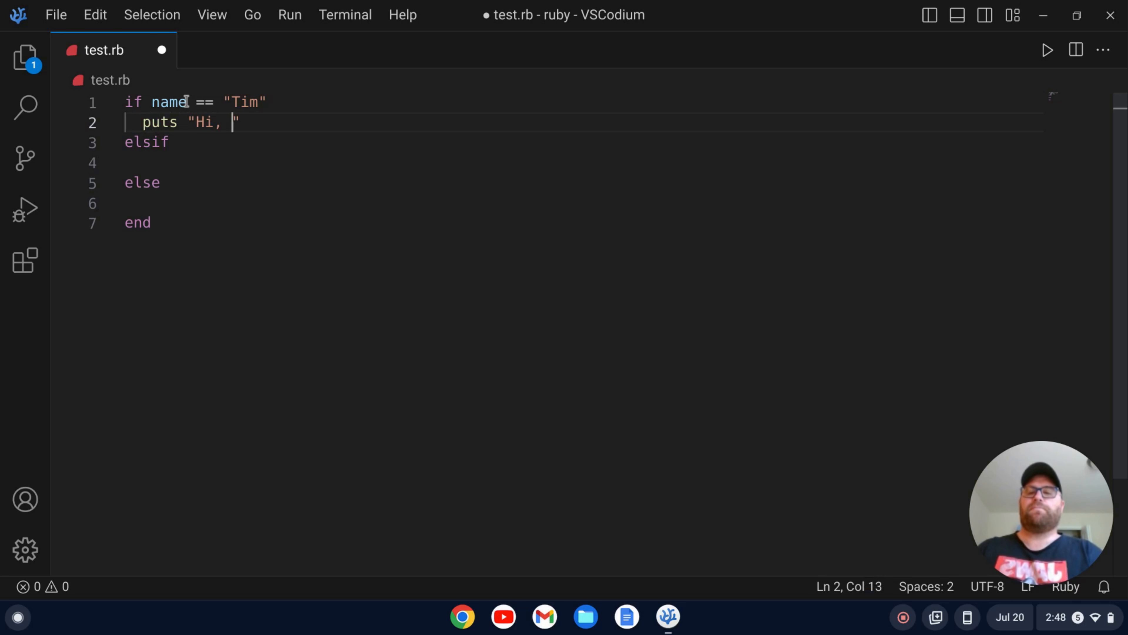
type("#")
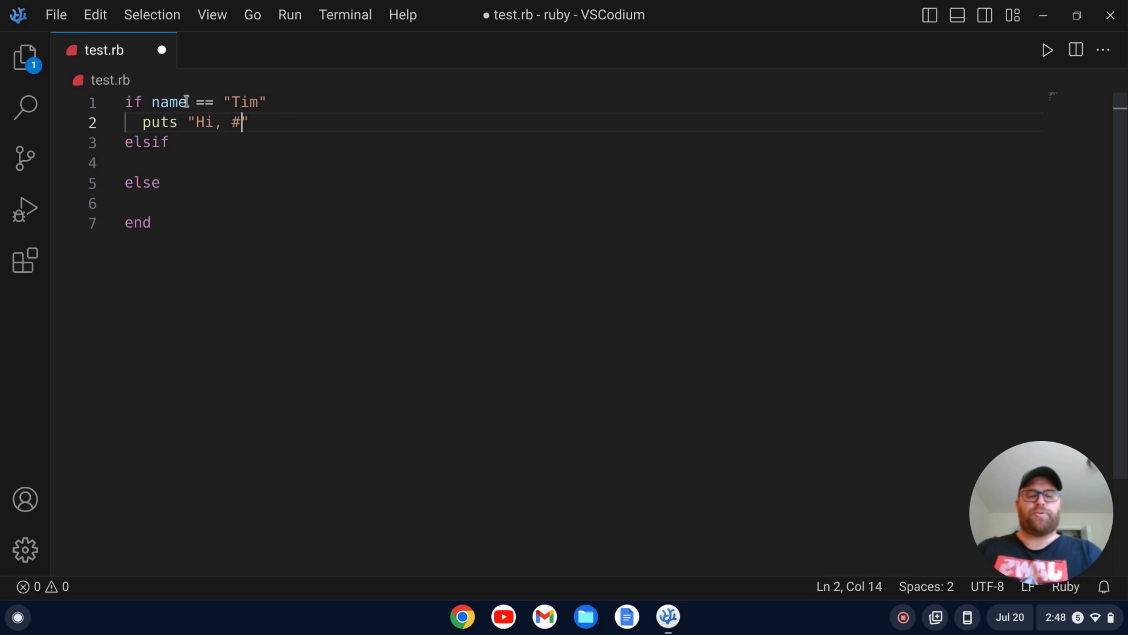
type("{Tim}")
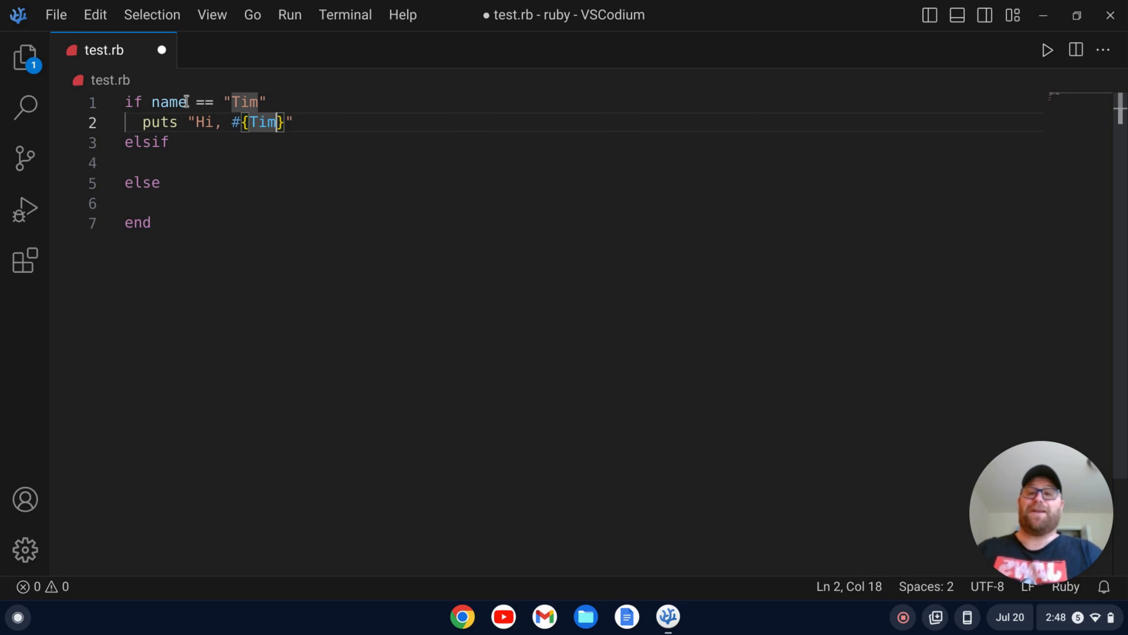
type("name")
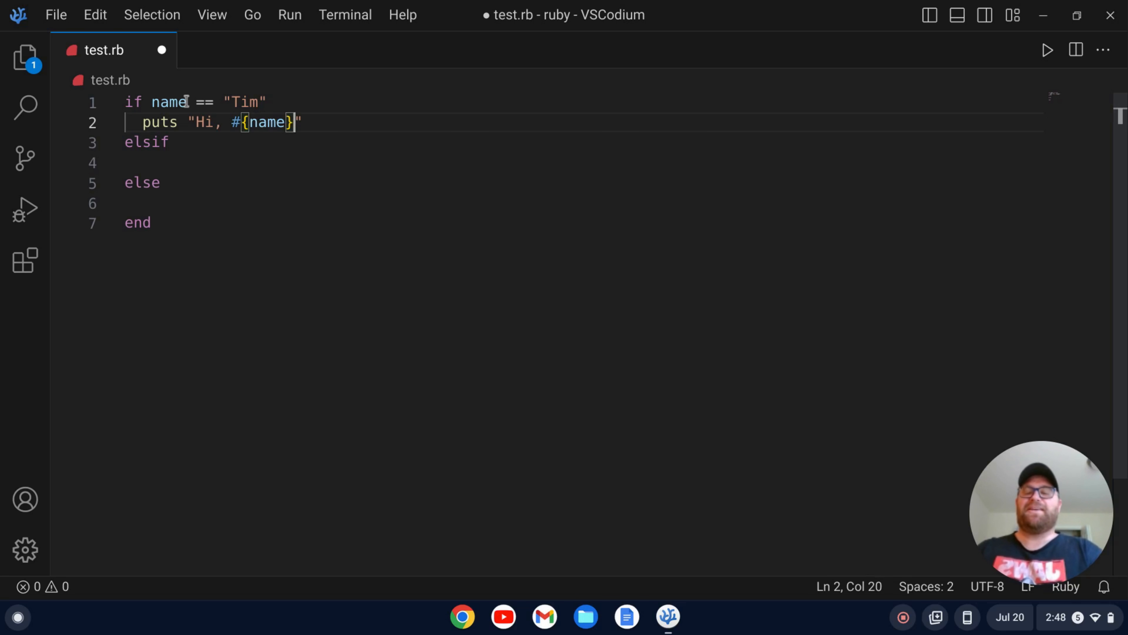
type(".")
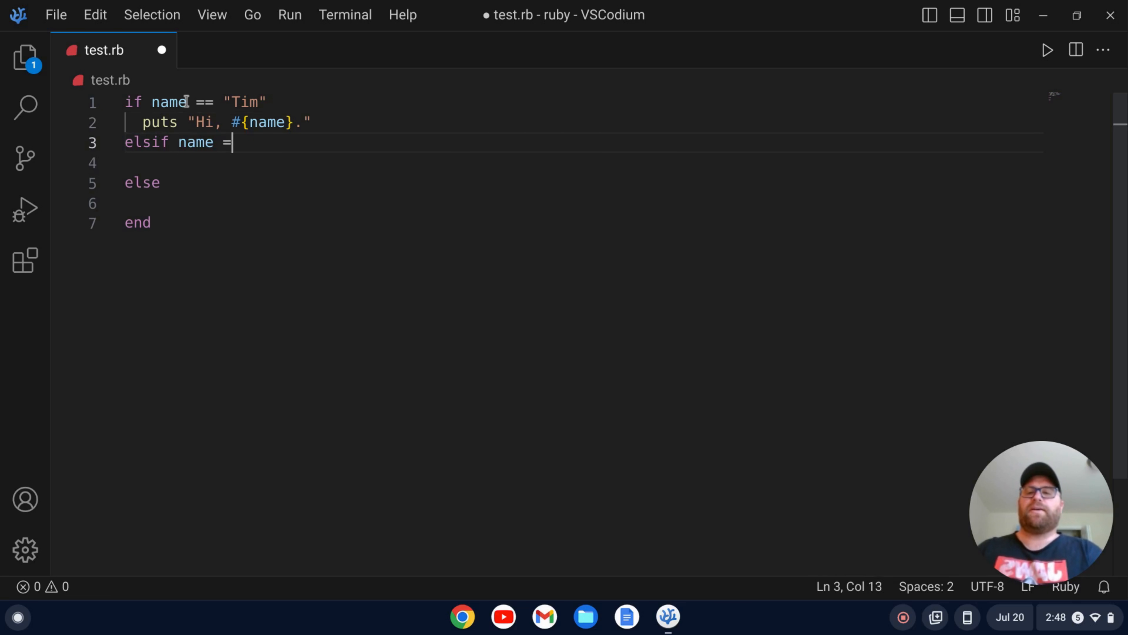
Step: Make the elsif condition name == "Joe" and have it puts "Bye, #{name}."
type("= \"Joe\"")
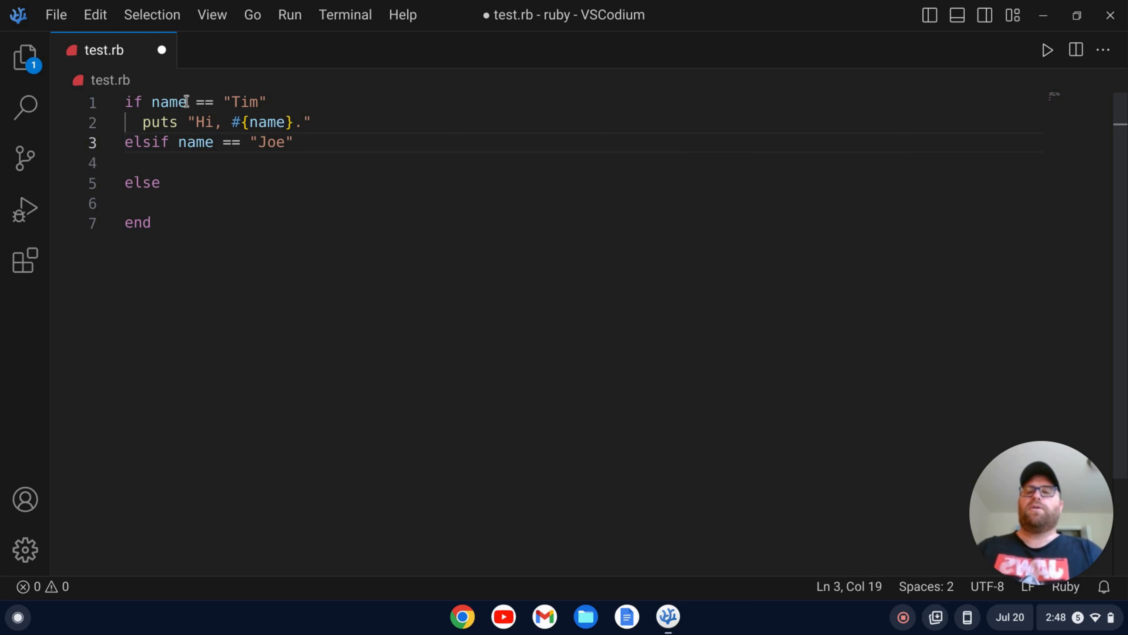
type("puts \"")
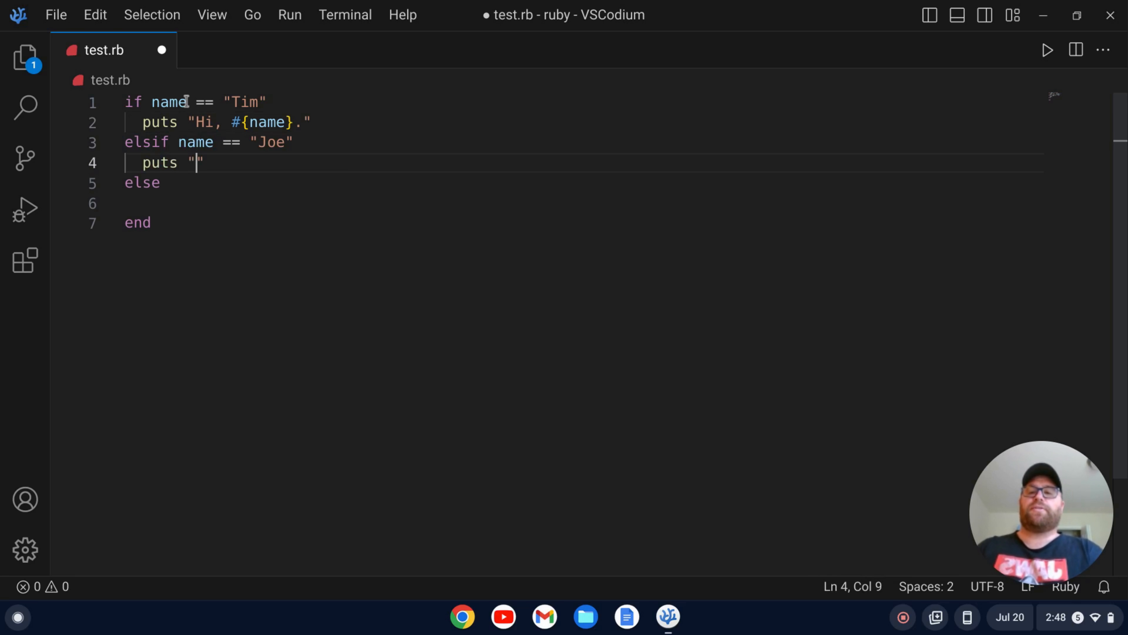
type("Bye, #")
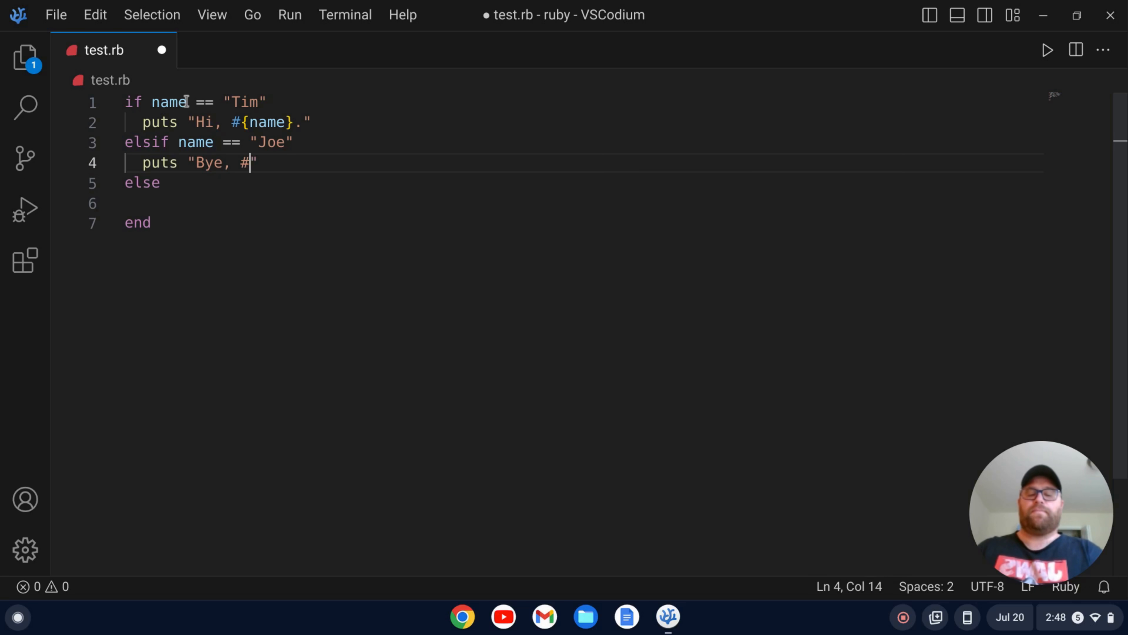
type("{Joe}")
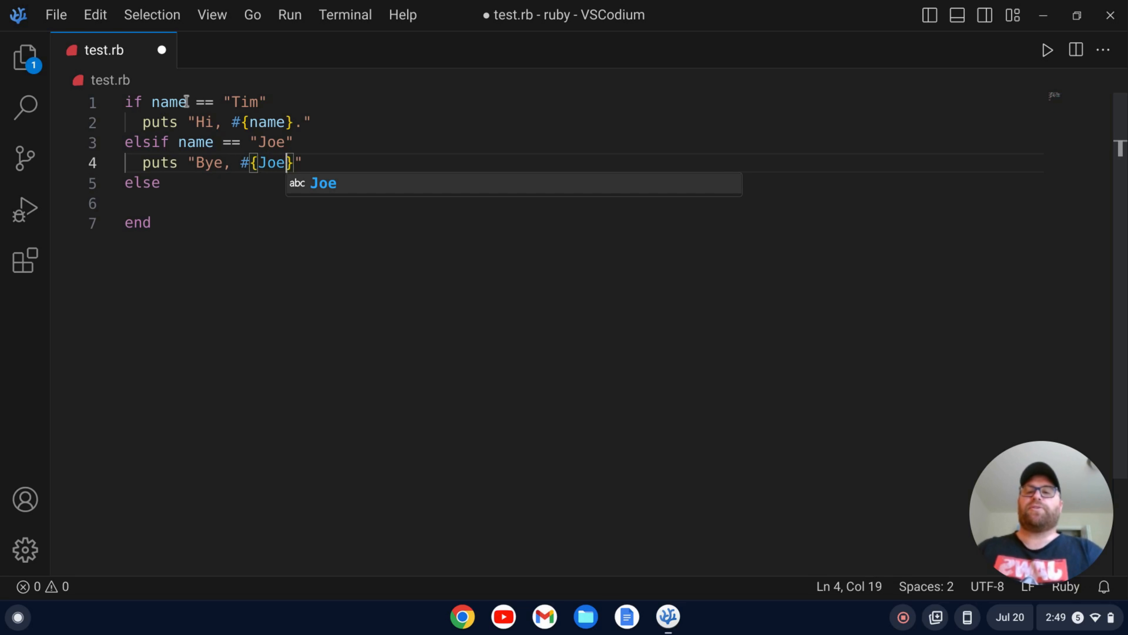
type("name")
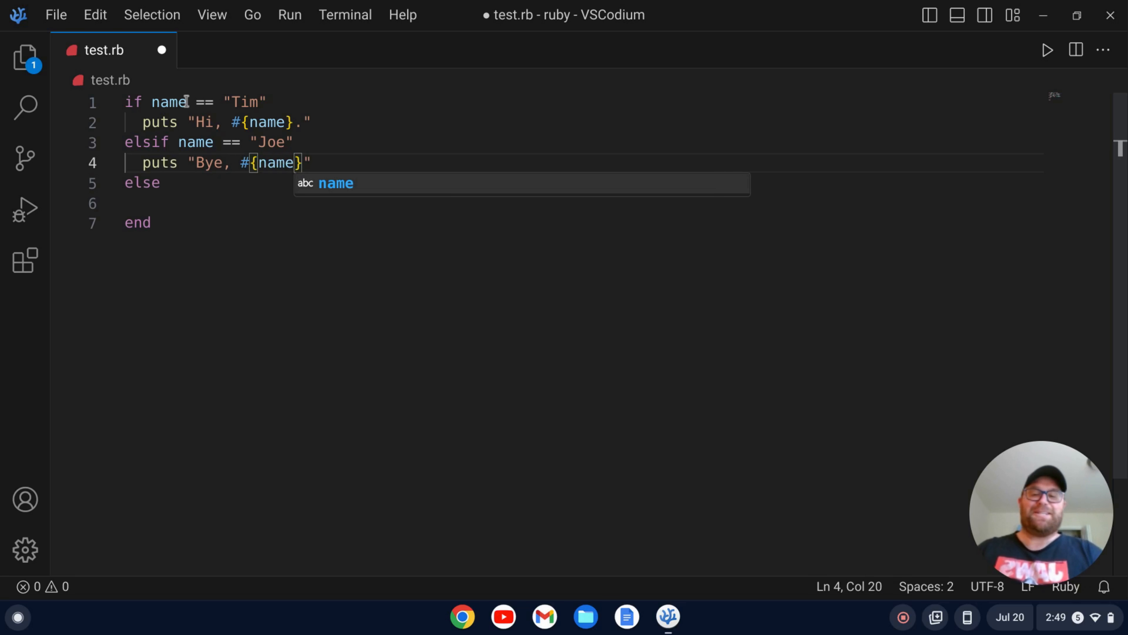
type(".")
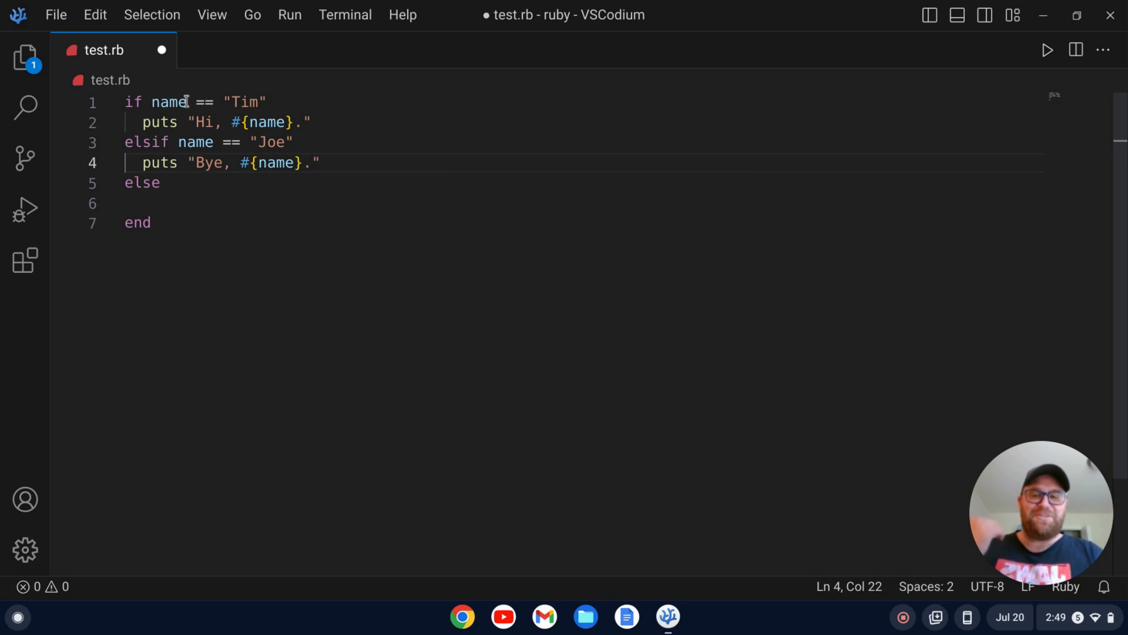
Step: Have the else branch puts "I don't know you, #{name}"
type("p")
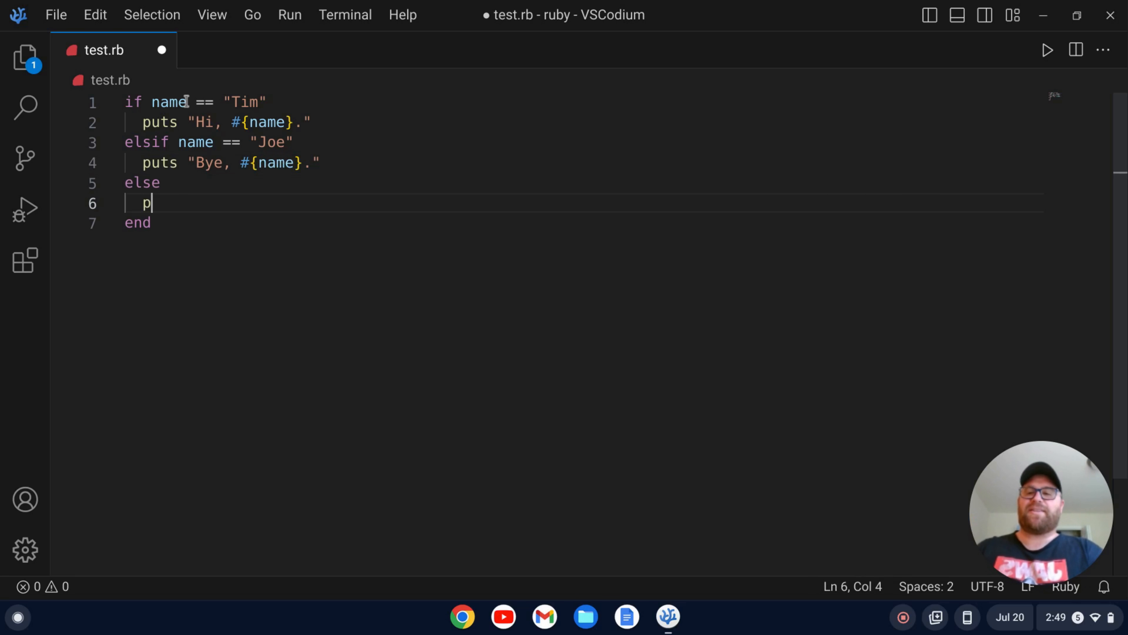
type("uts \"\"")
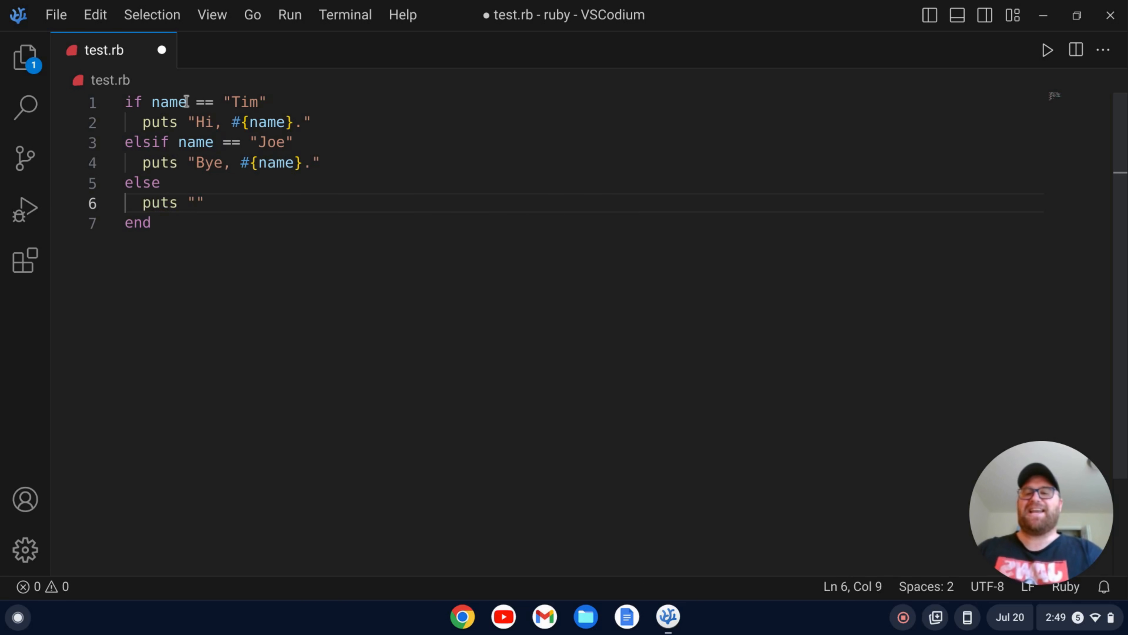
type("I don't know")
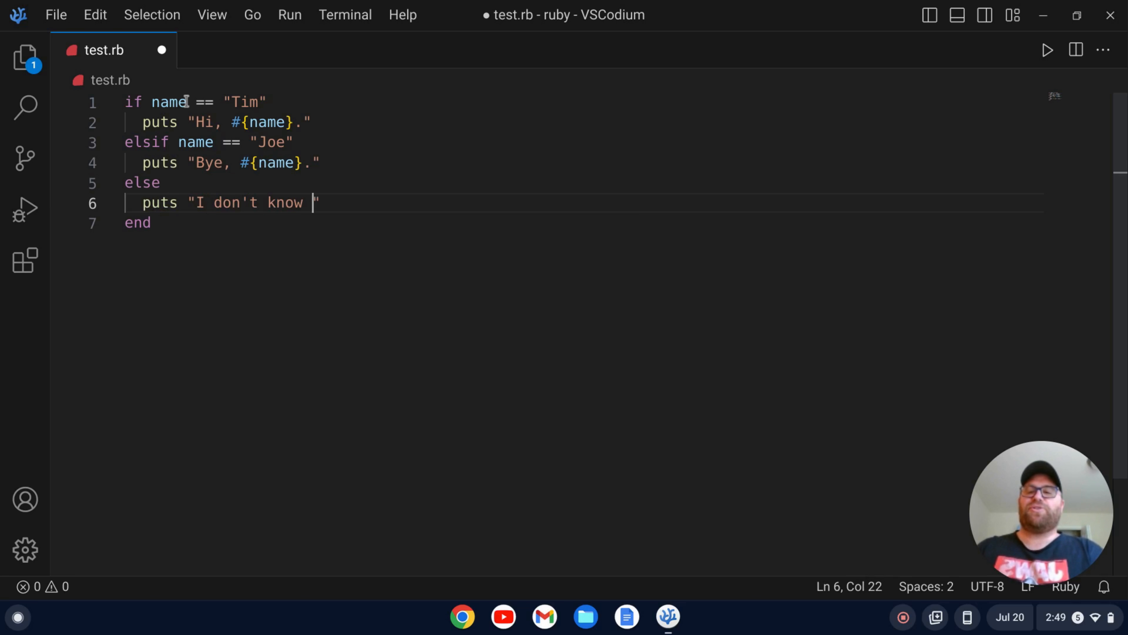
type("you, #")
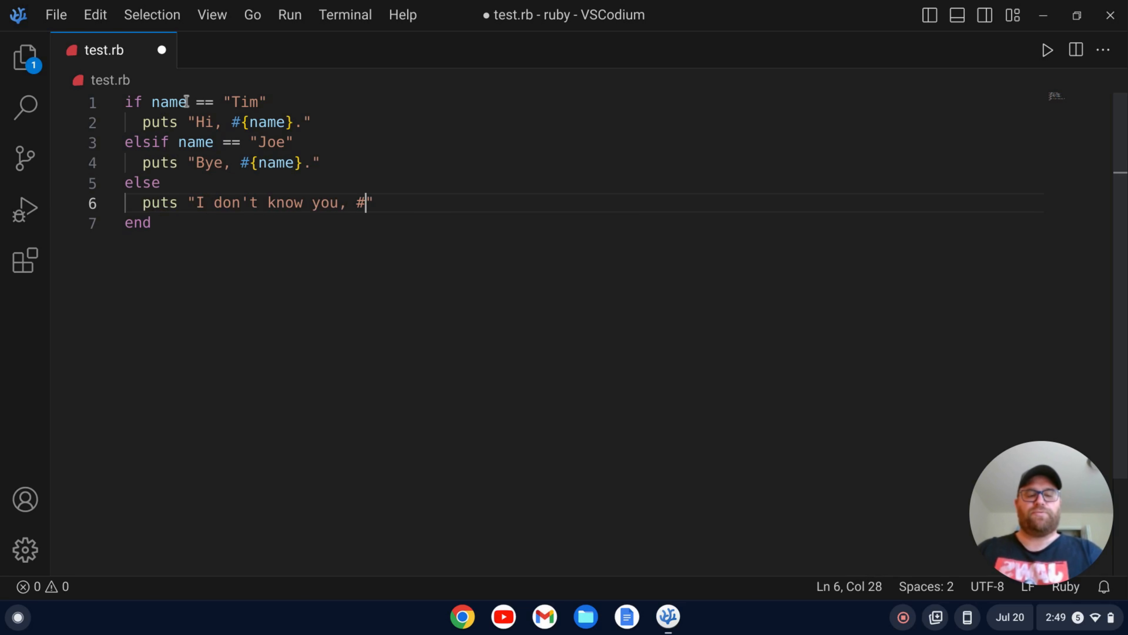
type("{name}")
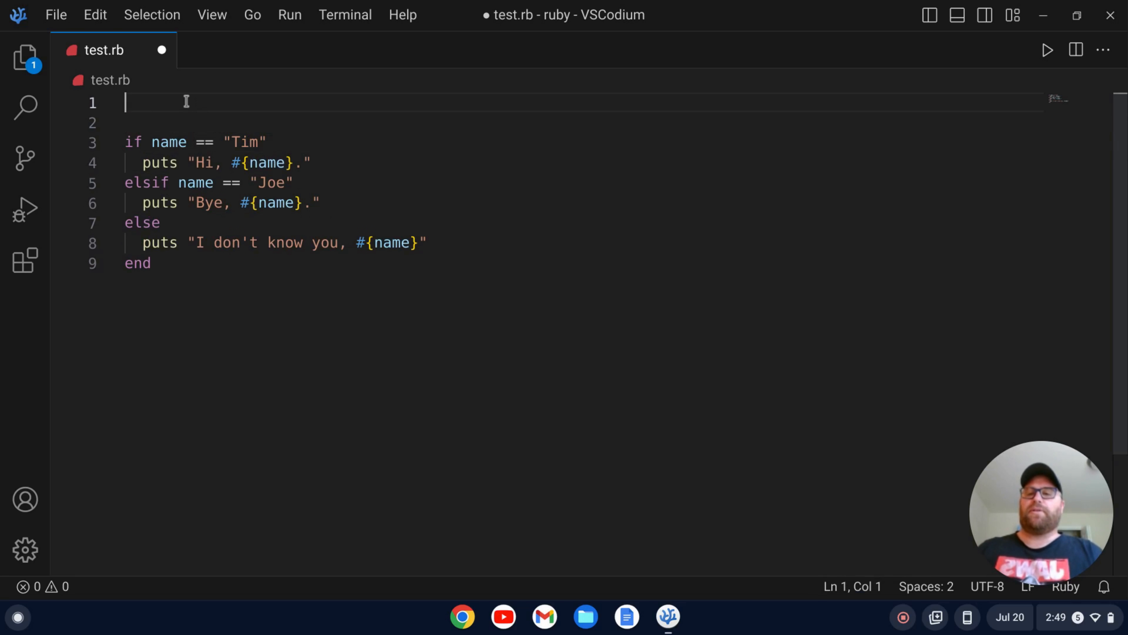
Step: Add name = "Tim" on line 1 above the if block
type("name")
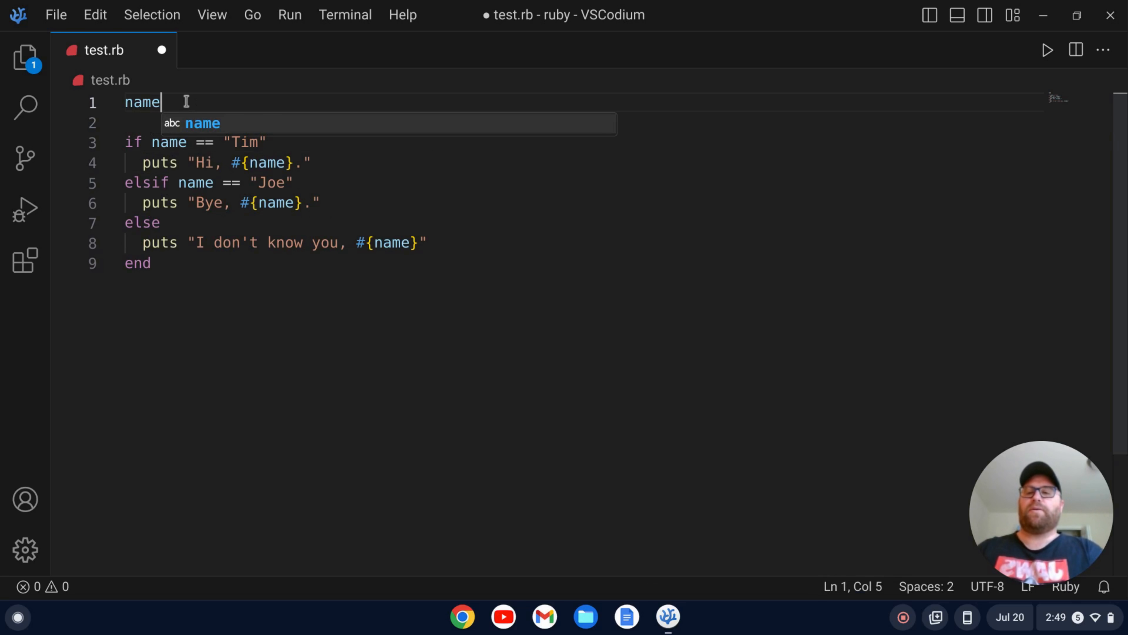
type("=")
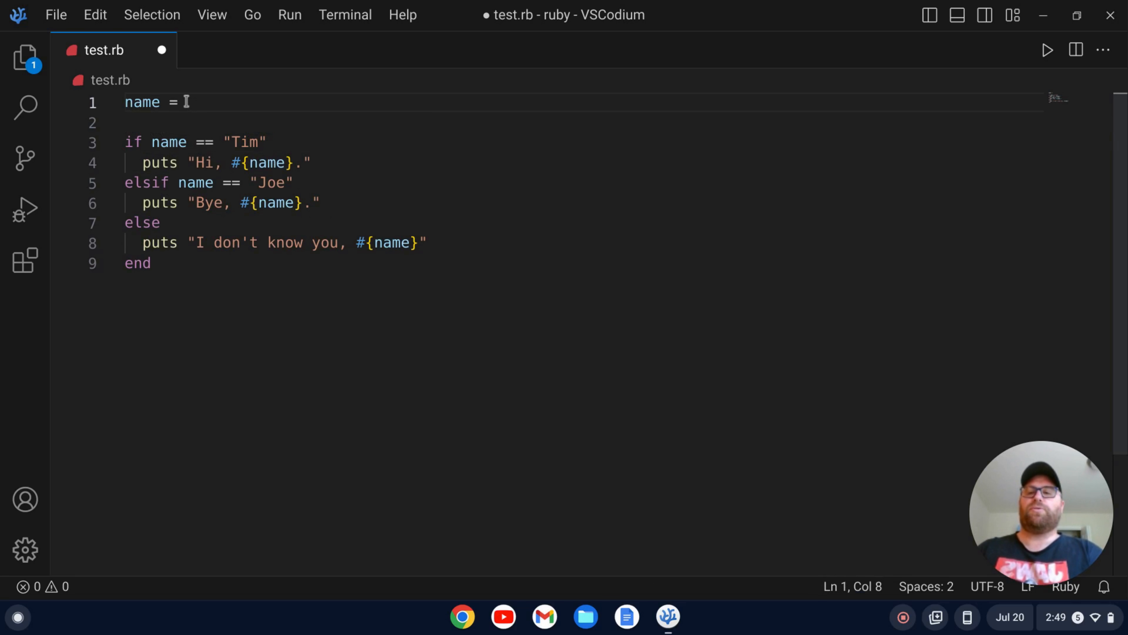
type("\"Tim\"")
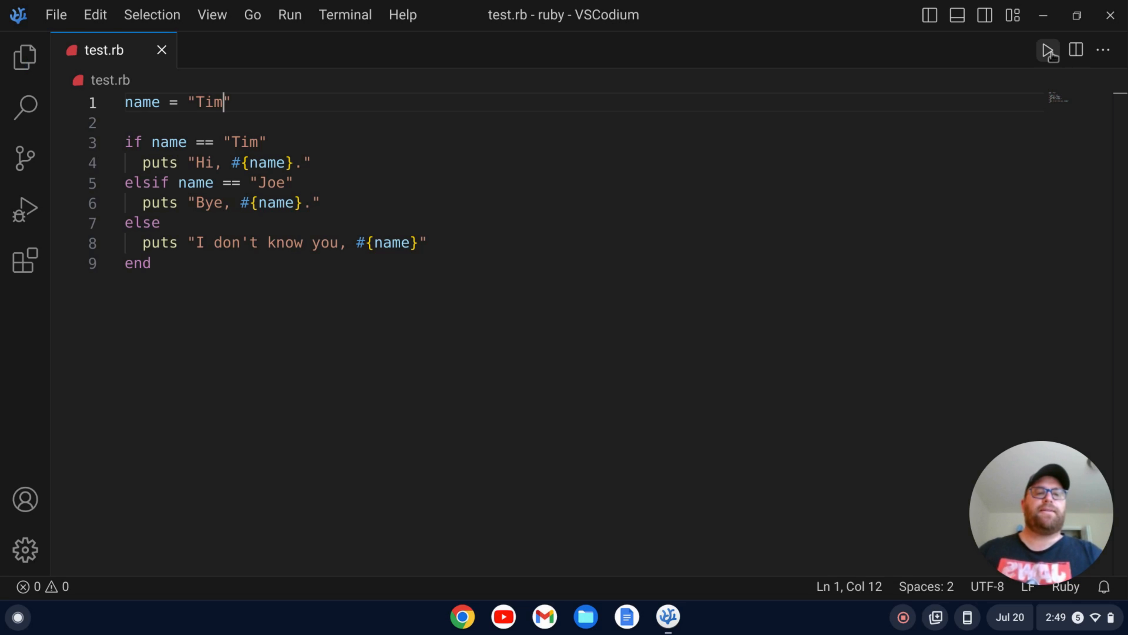
Step: Run test.rb to see 'Hi, Tim.' in the OUTPUT panel, then close the panel
left_click(1048, 49)
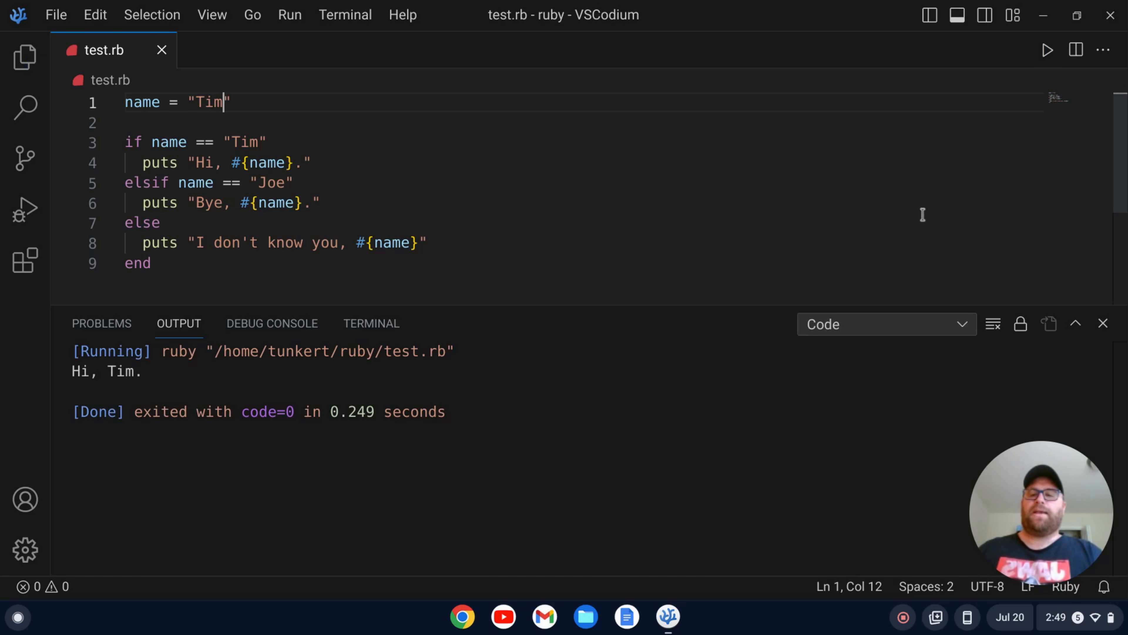
mouse_move(466, 342)
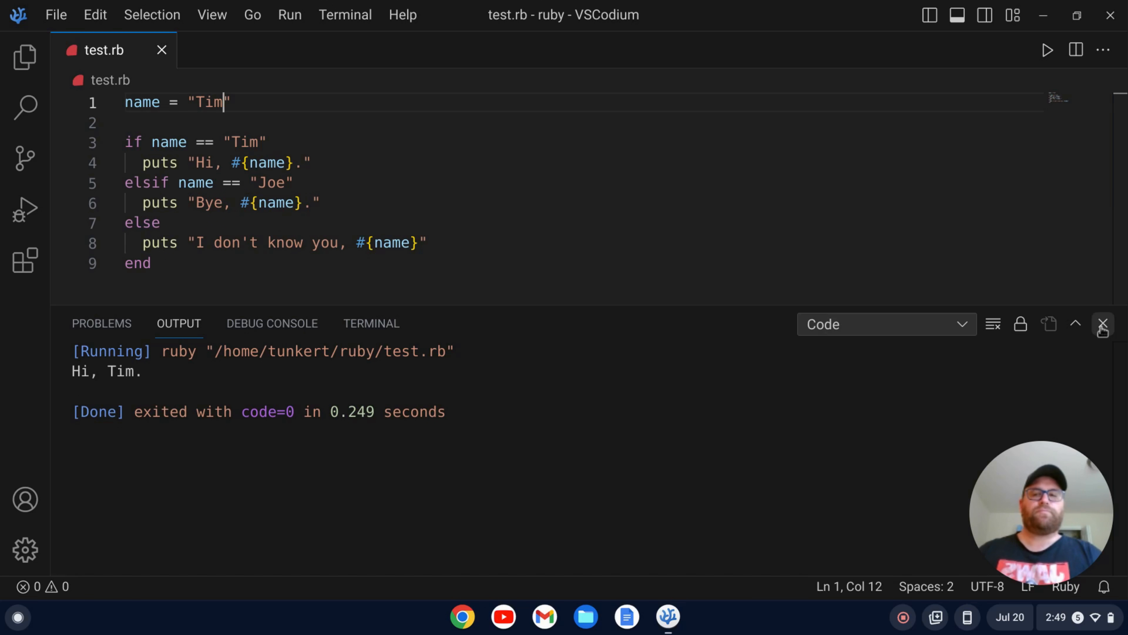
left_click(1103, 324)
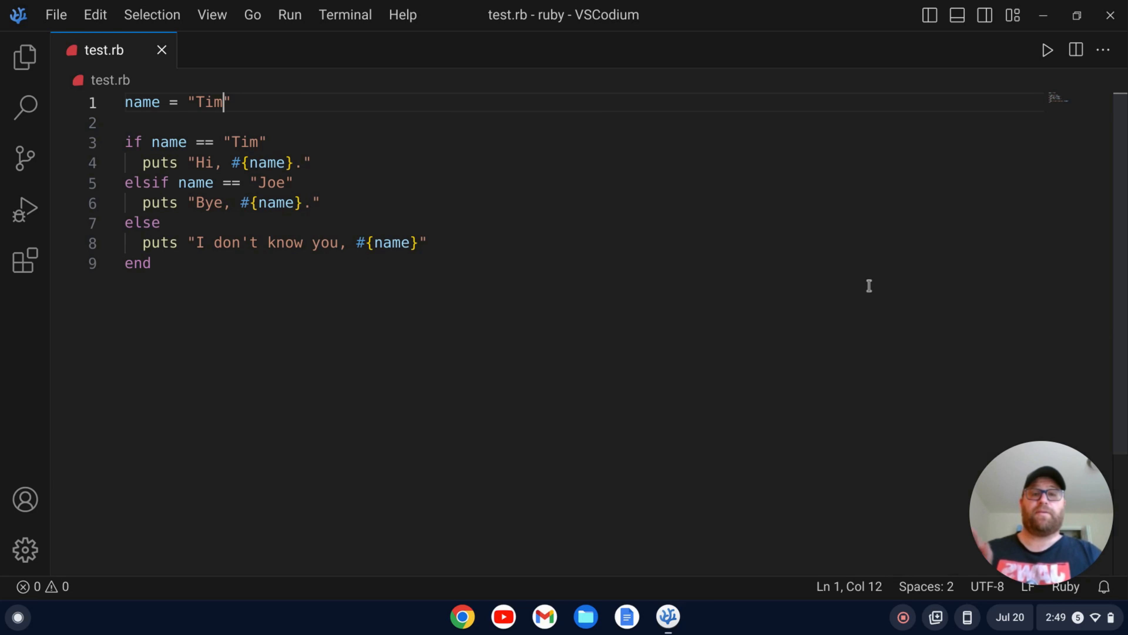
mouse_move(503, 136)
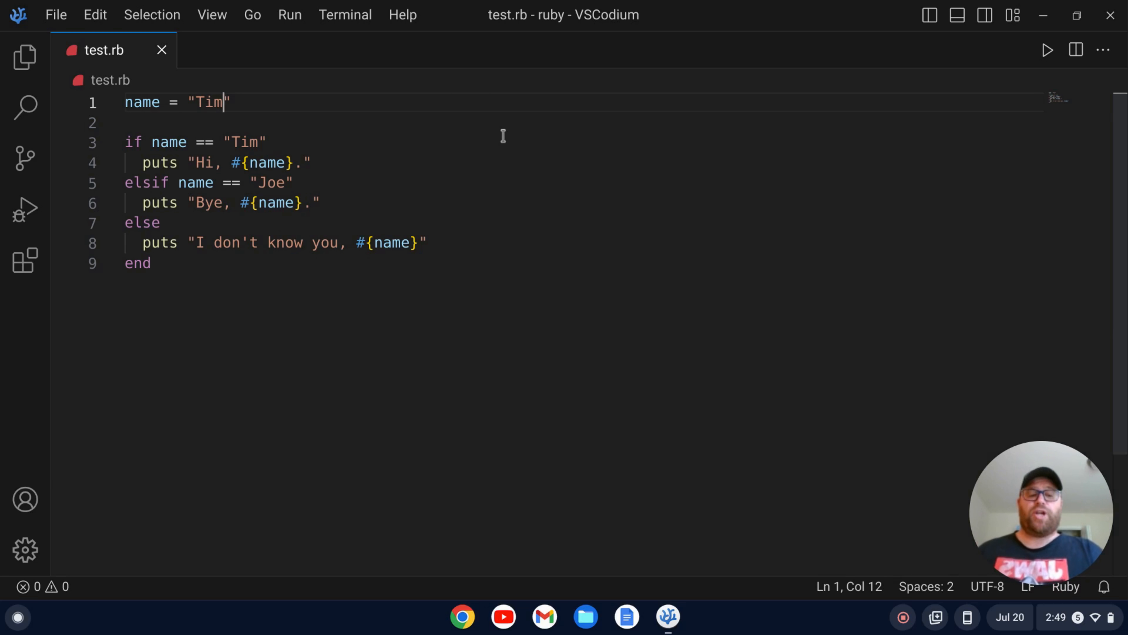
Step: Change the name to "Joe", run test.rb to see 'Bye, Joe.', then close the output
type("Joe")
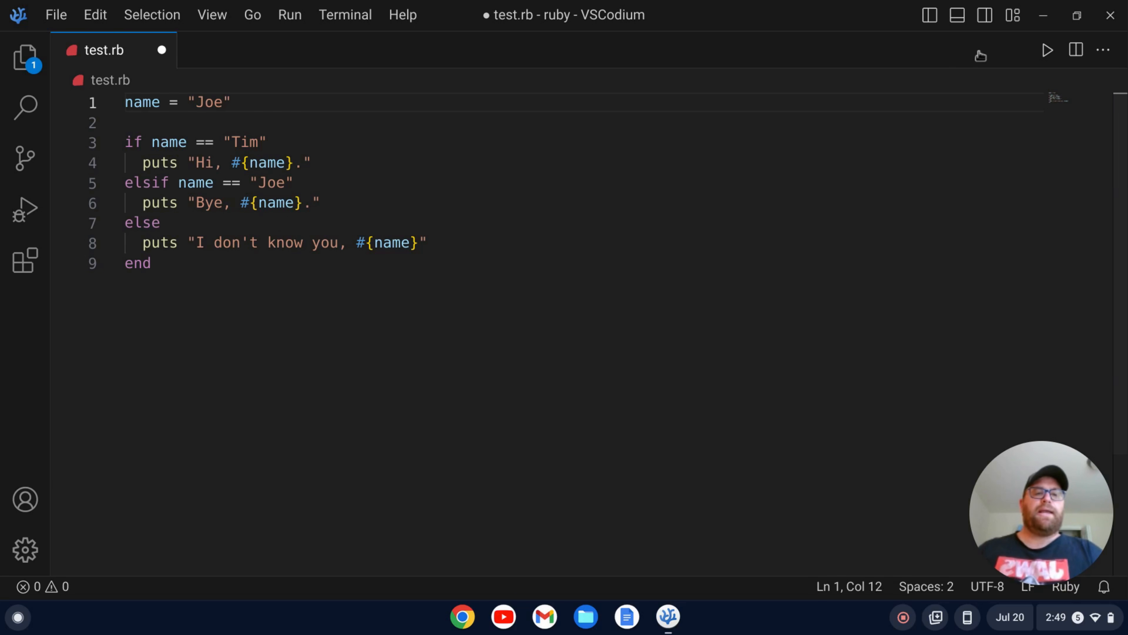
left_click(1048, 50)
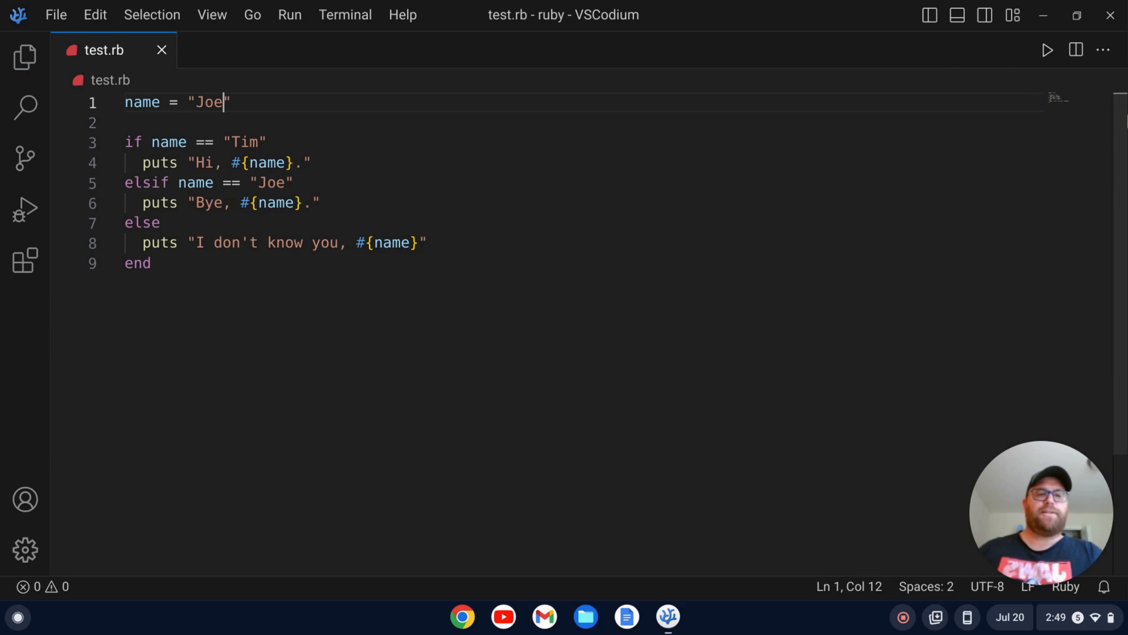
left_click(1047, 51)
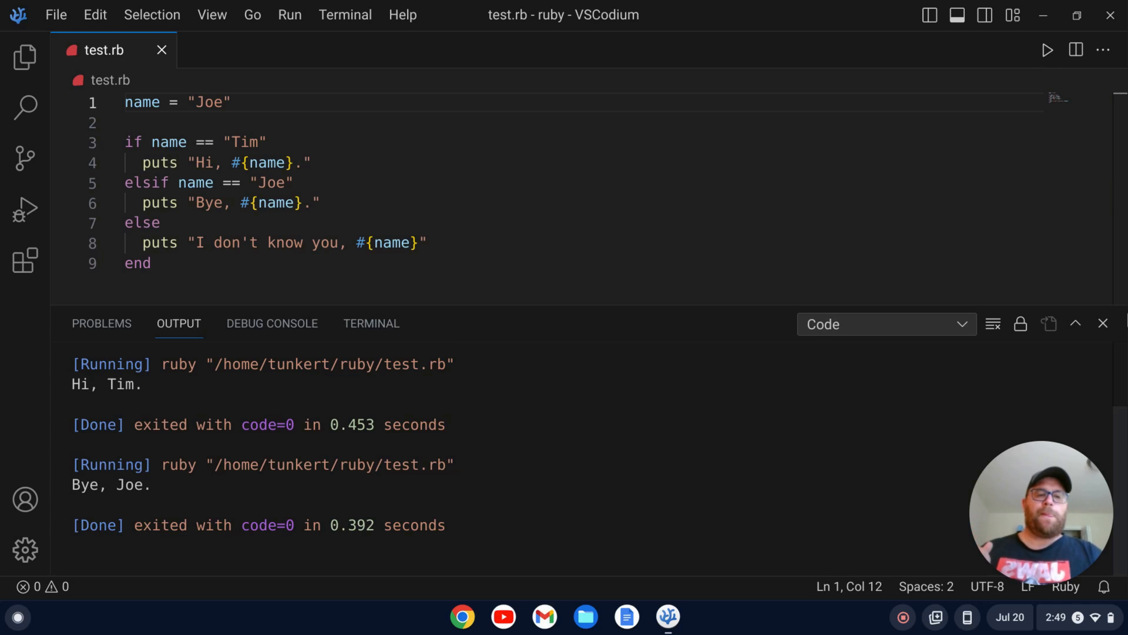
left_click(1103, 323)
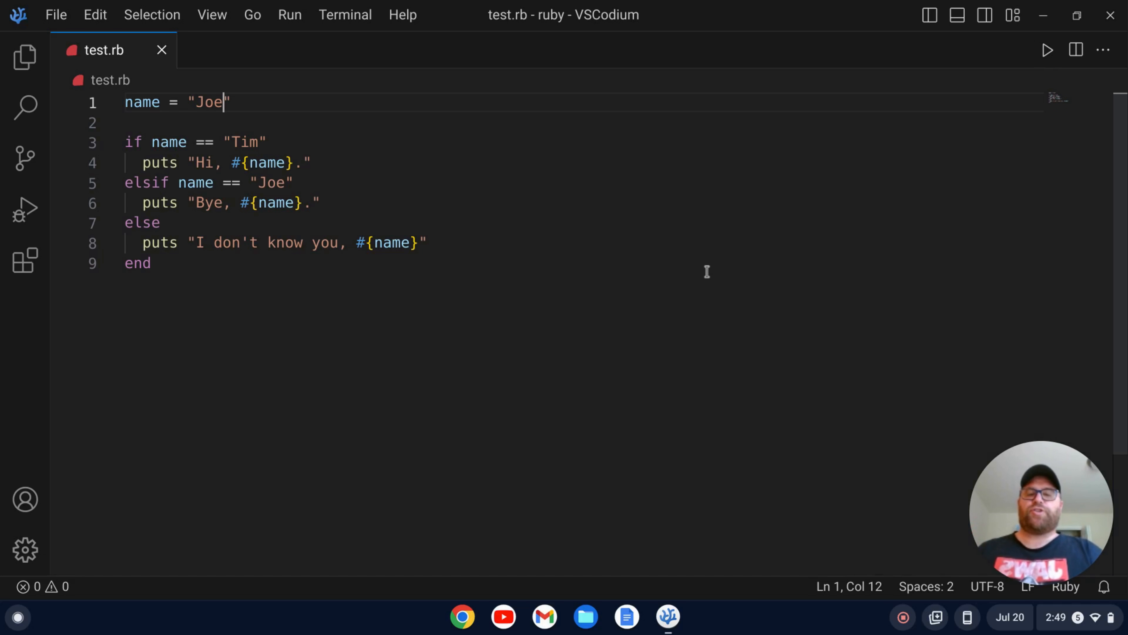
Step: Change the name to "Billy", run test.rb to see 'I don't know you, Billy', then close the output
type("Bi")
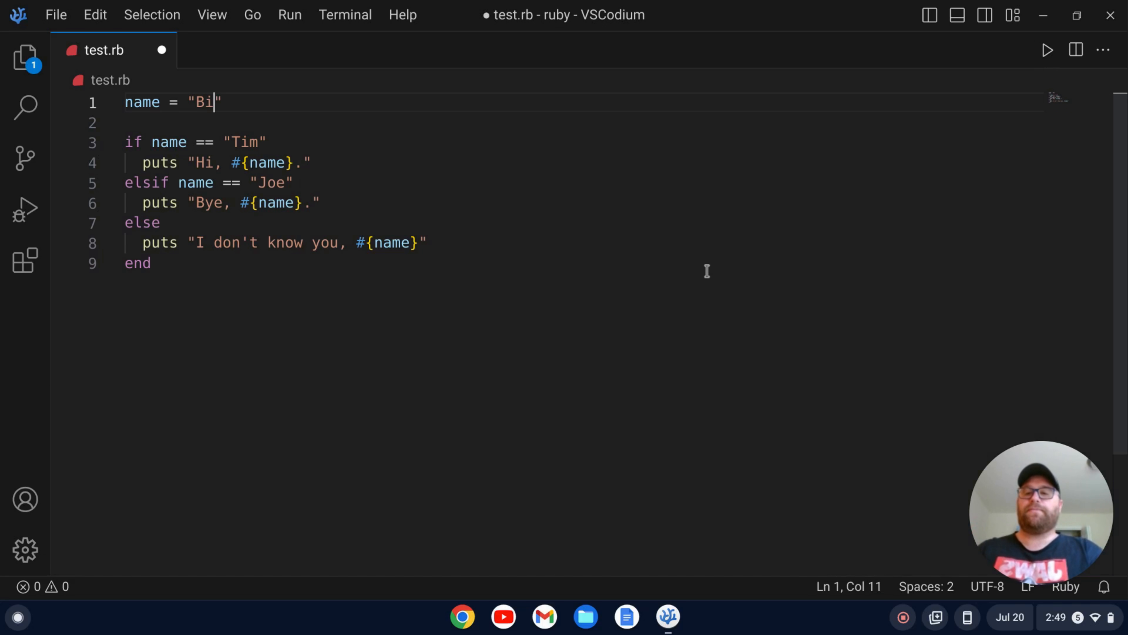
type("lly")
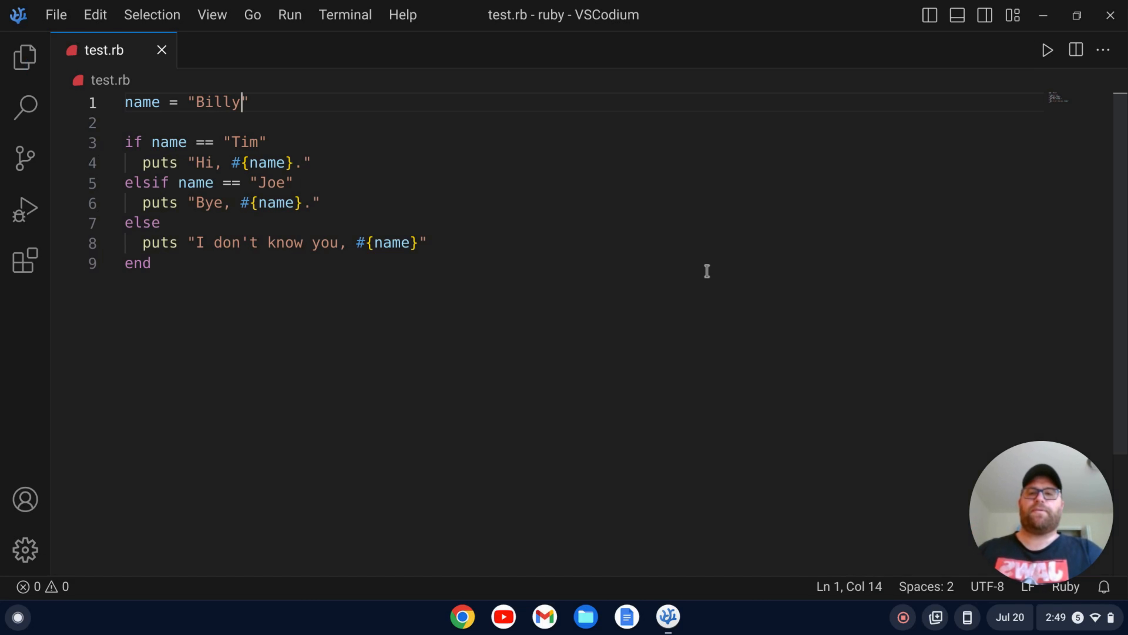
left_click(1048, 49)
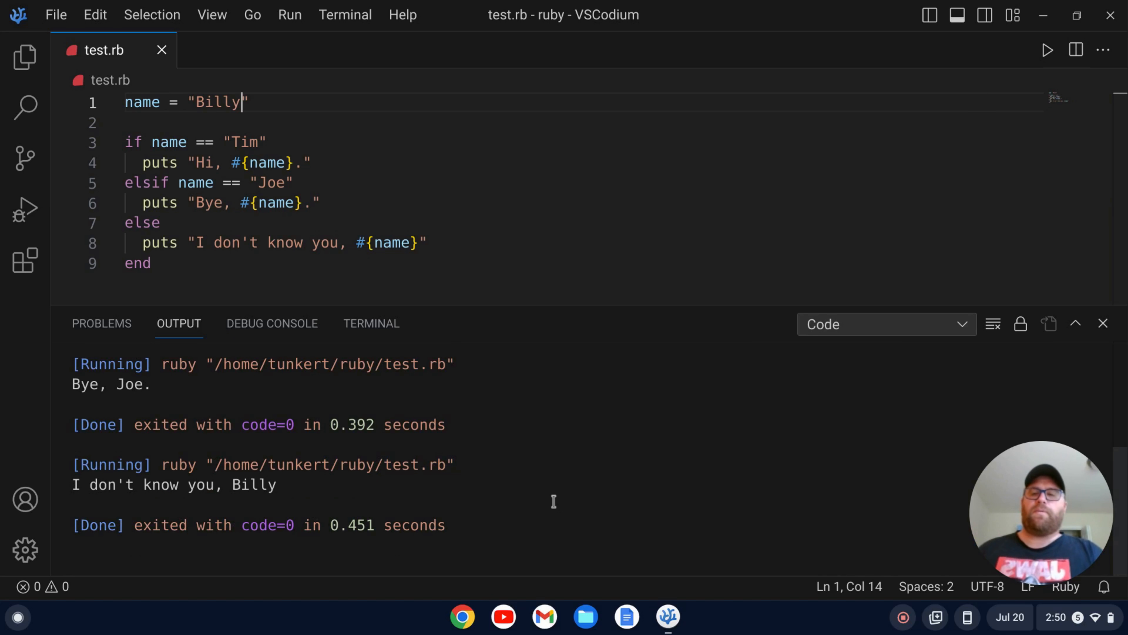
left_click(1103, 323)
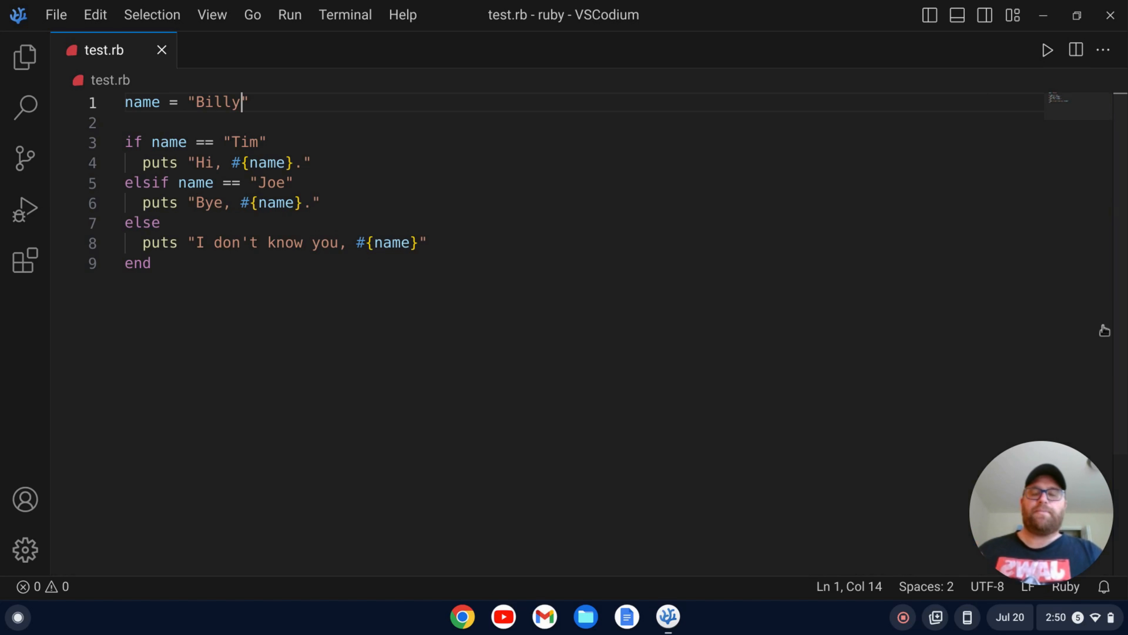